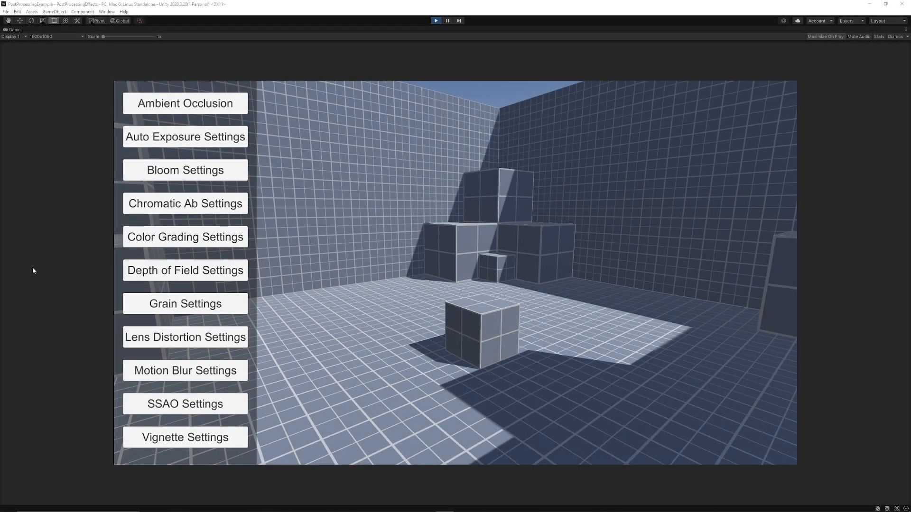
mouse_move(68, 253)
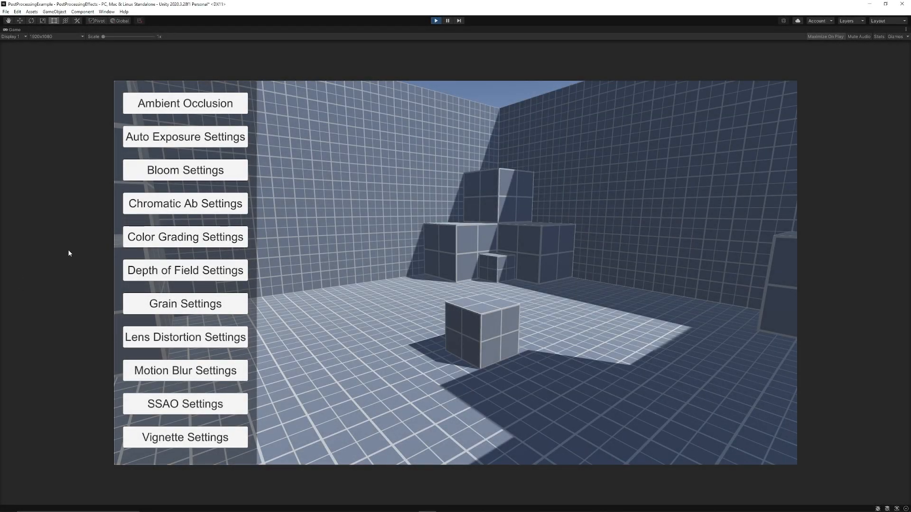
Switch ambient occlusion on and raise its intensity to 4.
left_click(185, 103)
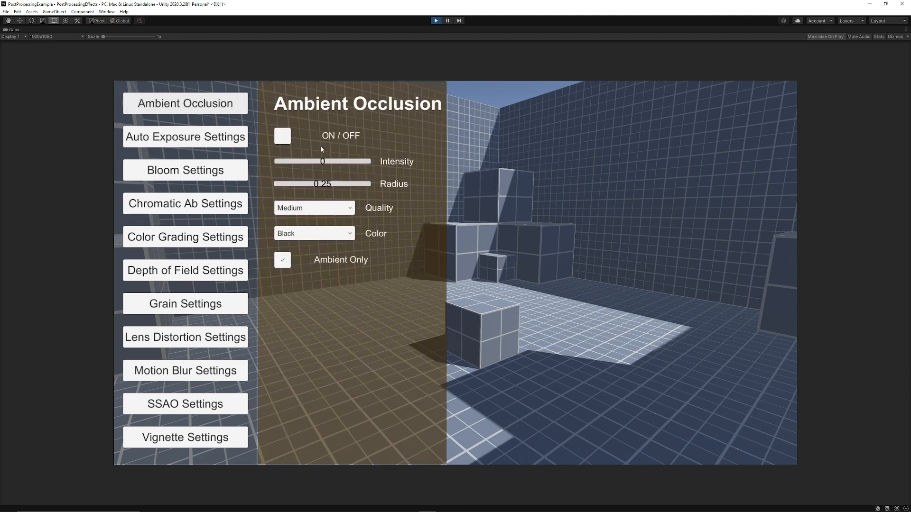
left_click(282, 136)
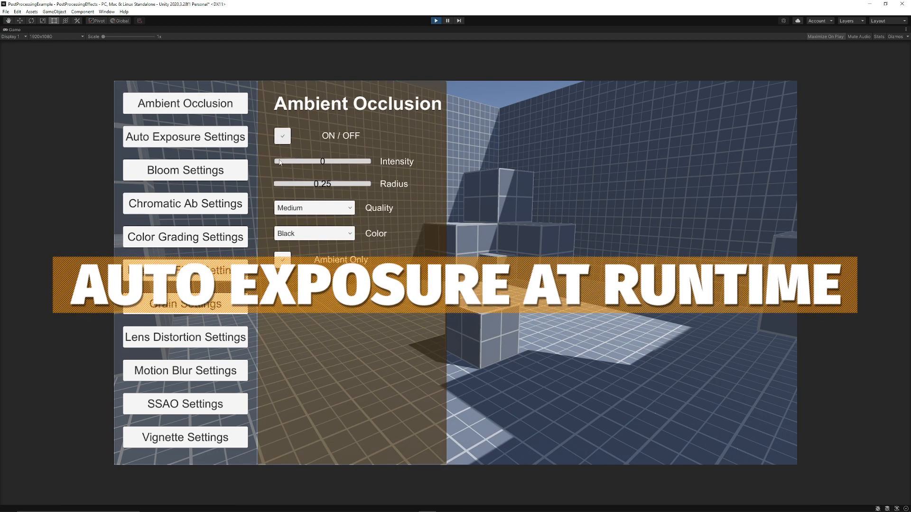
left_click_drag(279, 162, 367, 162)
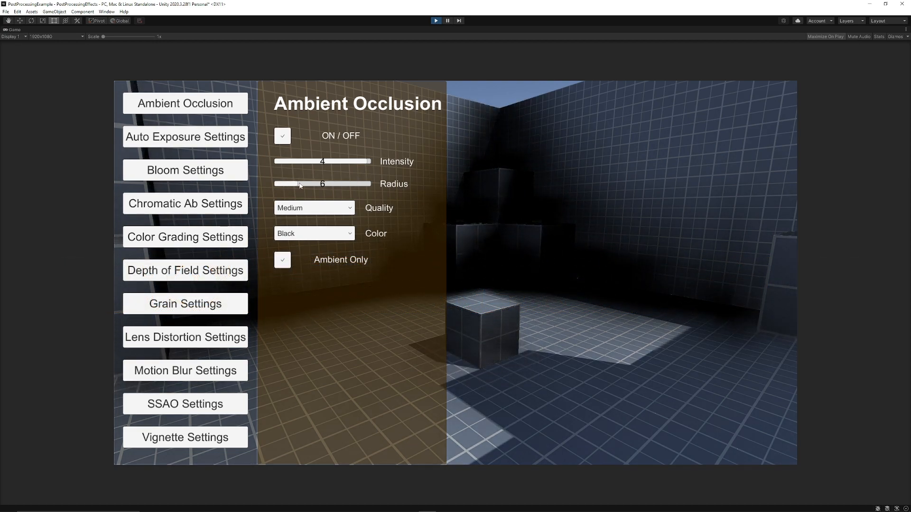
Set ambient occlusion radius to 2 and its colour to red.
left_click_drag(322, 183, 276, 183)
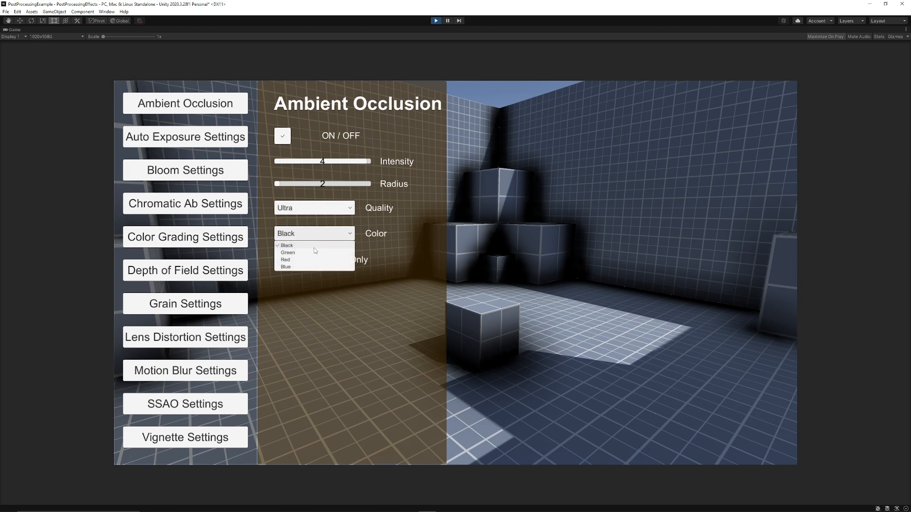
left_click(285, 260)
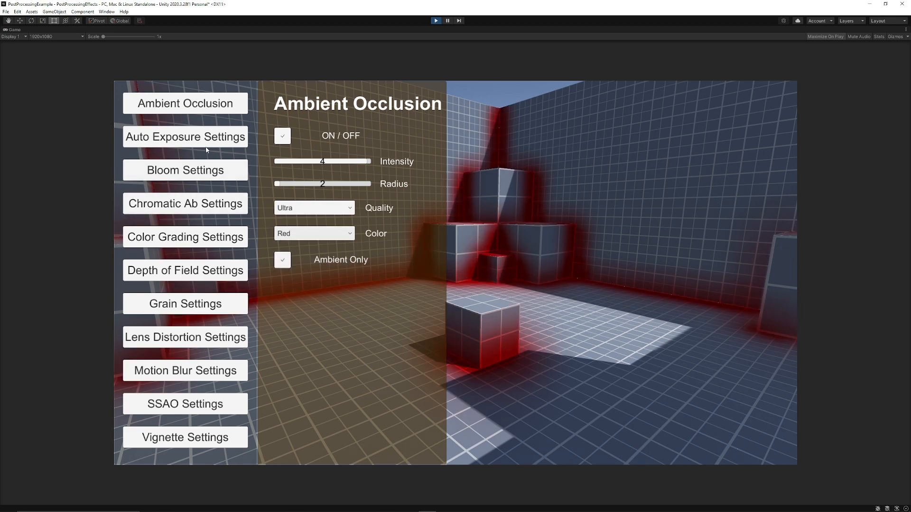
Raise the auto exposure minimum and compensation to brighten the scene.
left_click(185, 137)
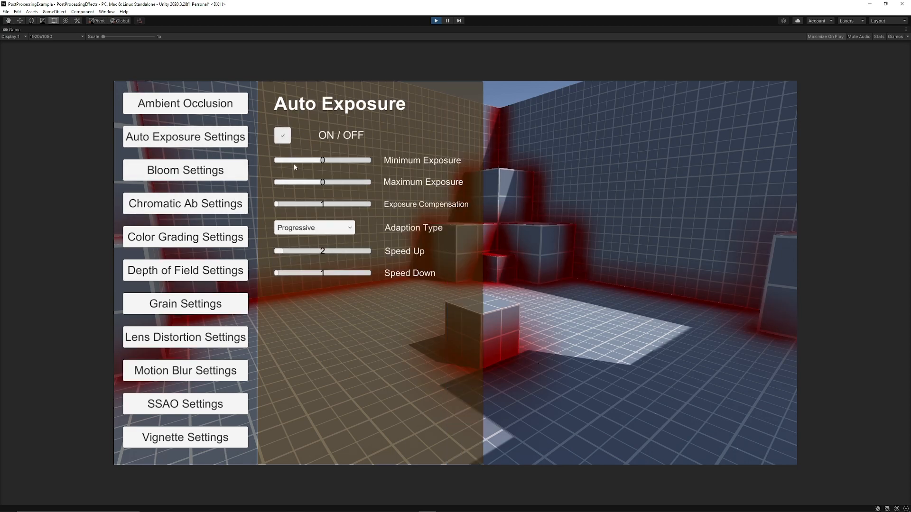
left_click_drag(322, 161, 301, 160)
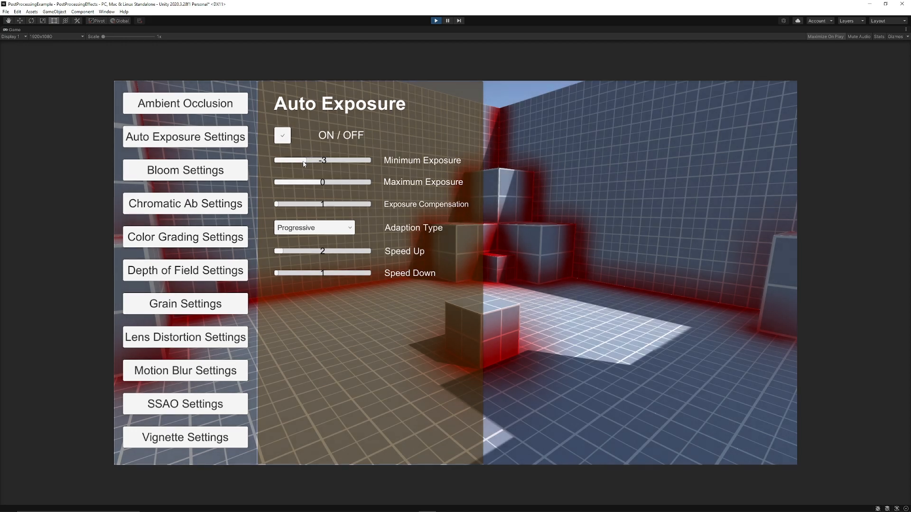
left_click_drag(303, 161, 321, 161)
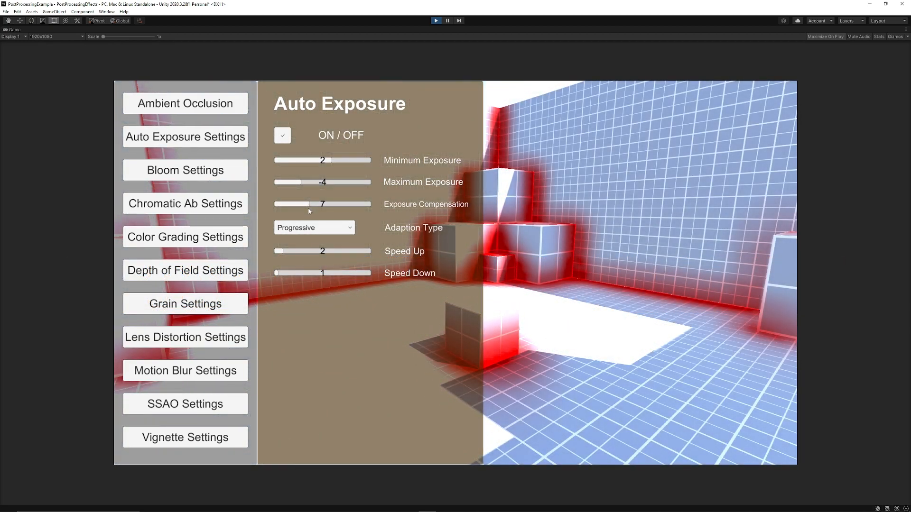
Switch bloom on and adjust its threshold.
left_click(185, 169)
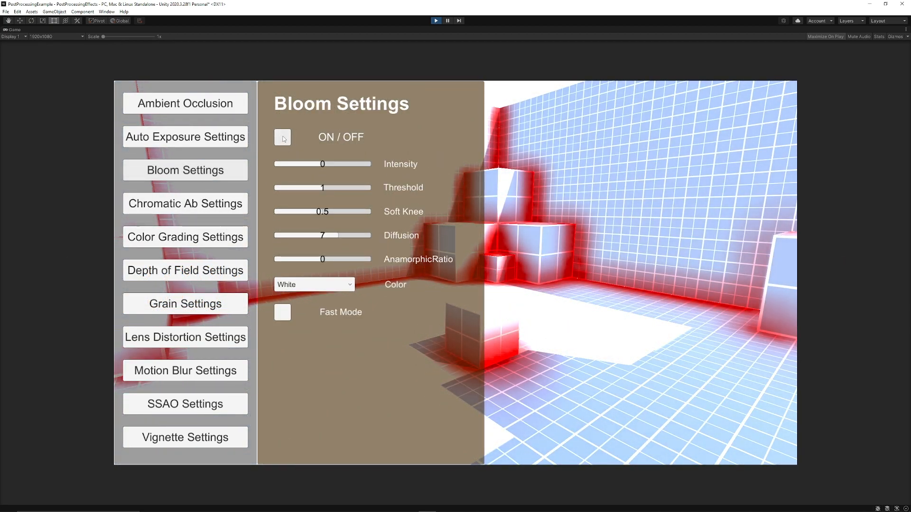
left_click(282, 137)
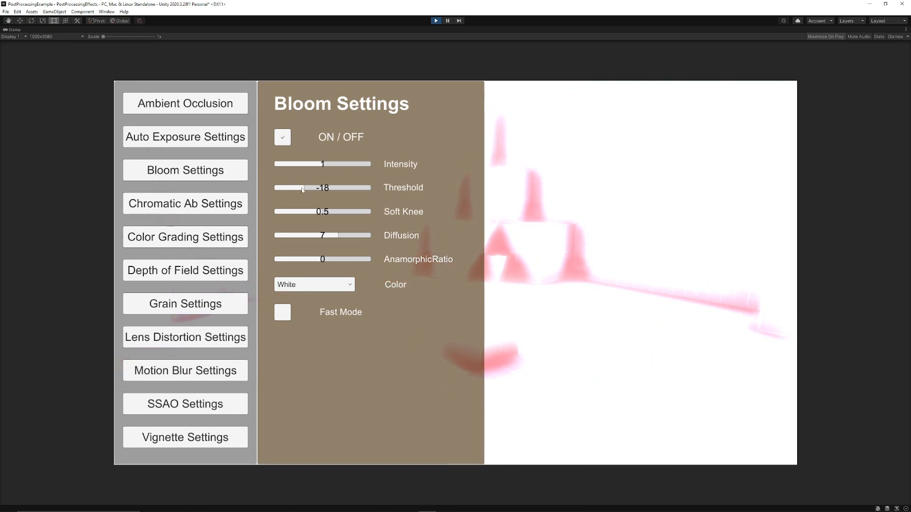
left_click_drag(302, 188, 323, 188)
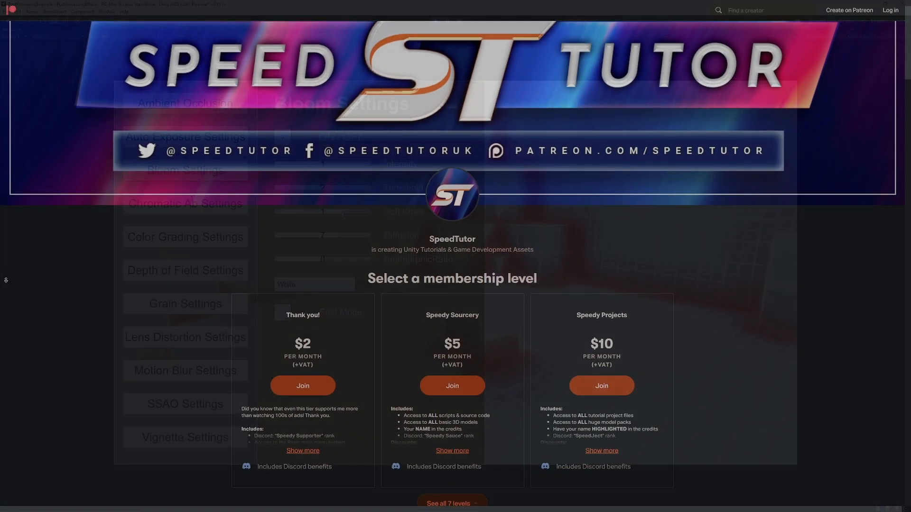
Scroll the SpeedTutor Patreon page down to the Recent posts section.
scroll("down", 3)
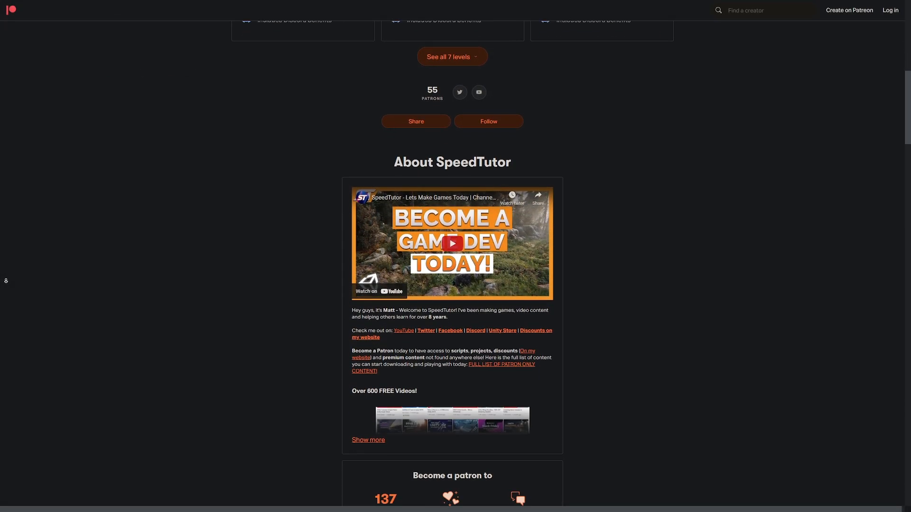
scroll("down", 3)
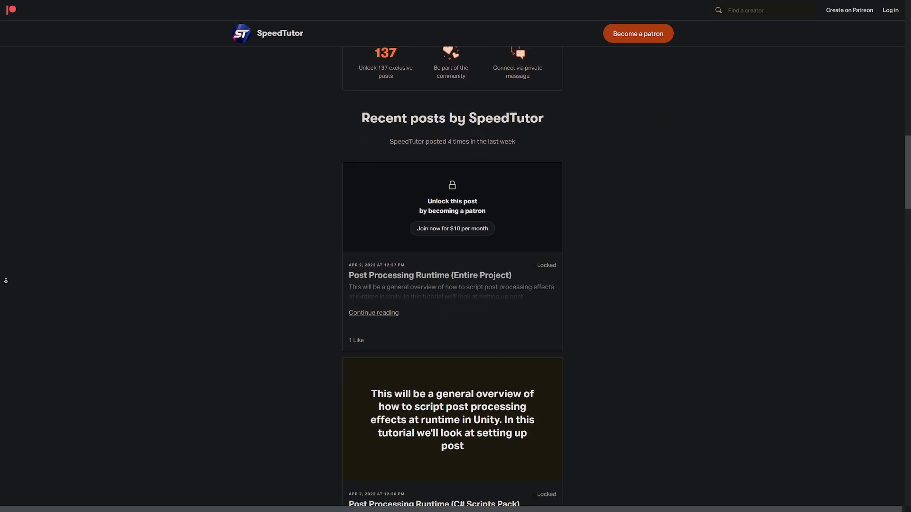
scroll("down", 3)
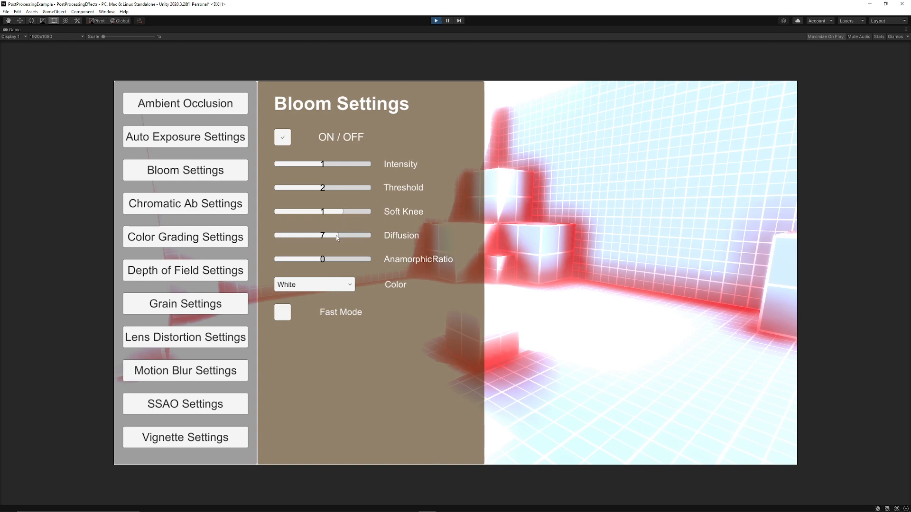
Turn on bloom fast mode and bring up the chromatic aberration settings.
left_click(283, 312)
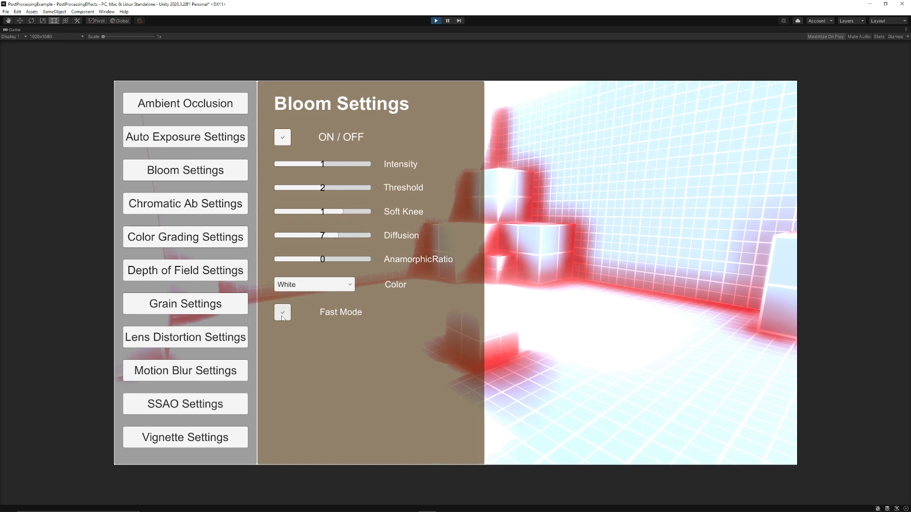
left_click(185, 203)
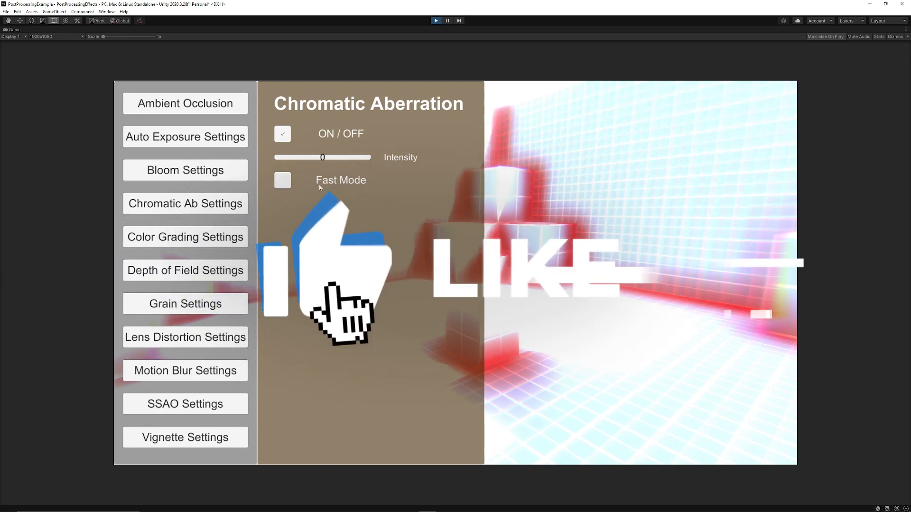
left_click(185, 303)
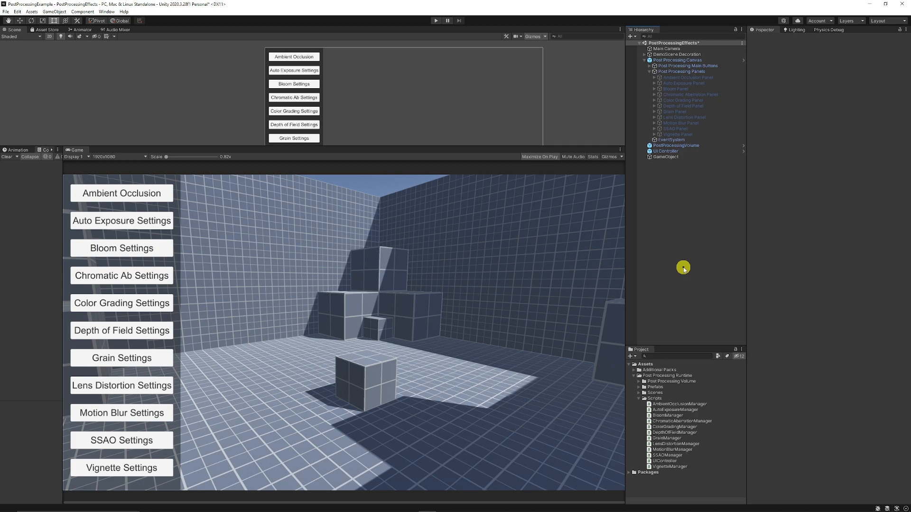
Inspect PostProcessingVolume and set its auto exposure adaption type to Fixed, then back to Progressive.
left_click(676, 145)
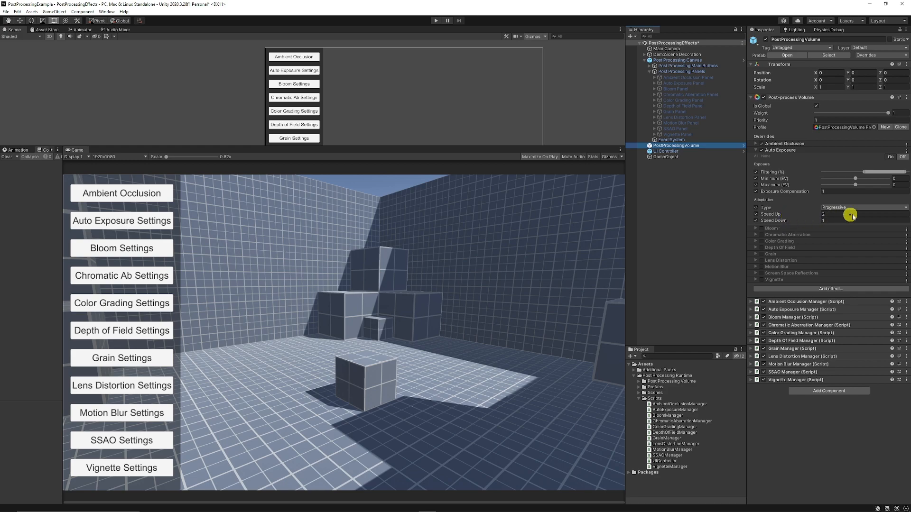
left_click(859, 208)
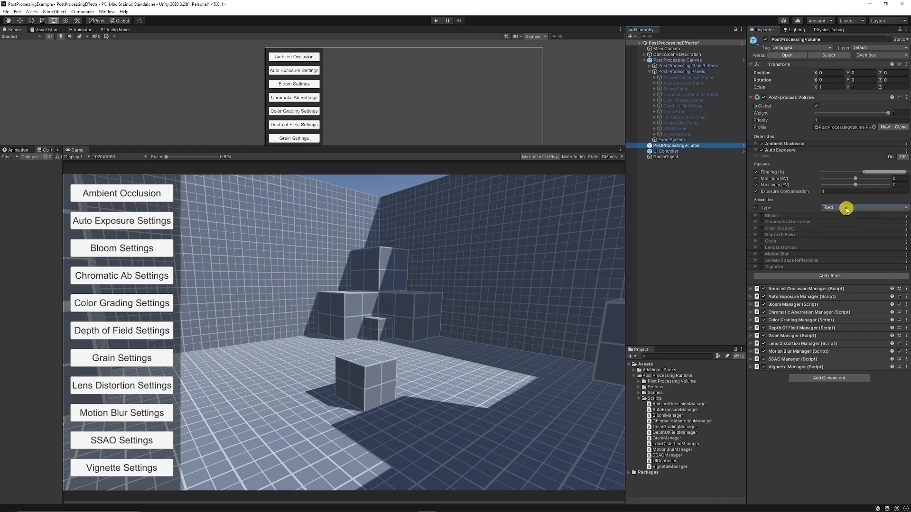
left_click(857, 208)
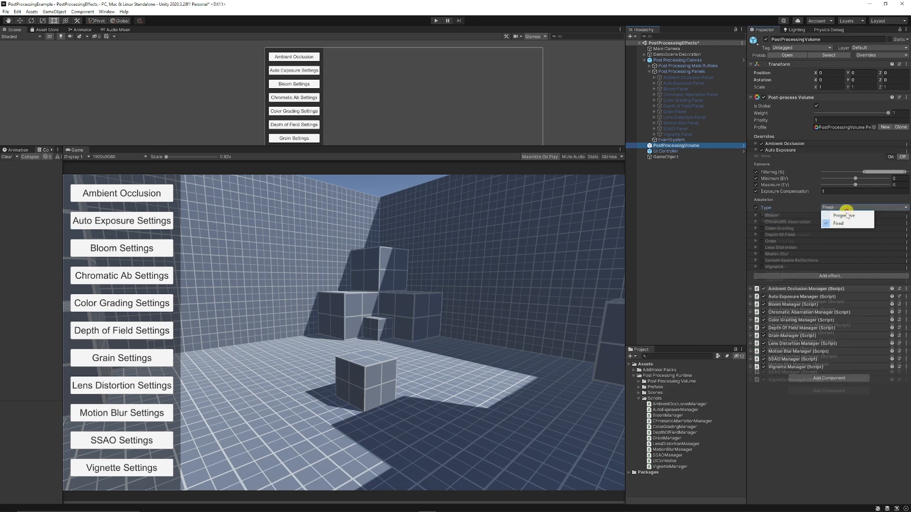
left_click(845, 216)
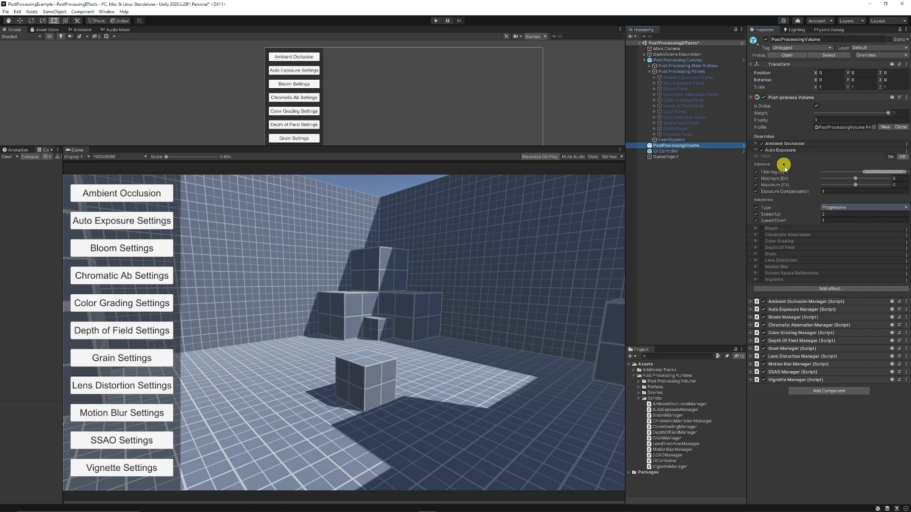
mouse_move(675, 344)
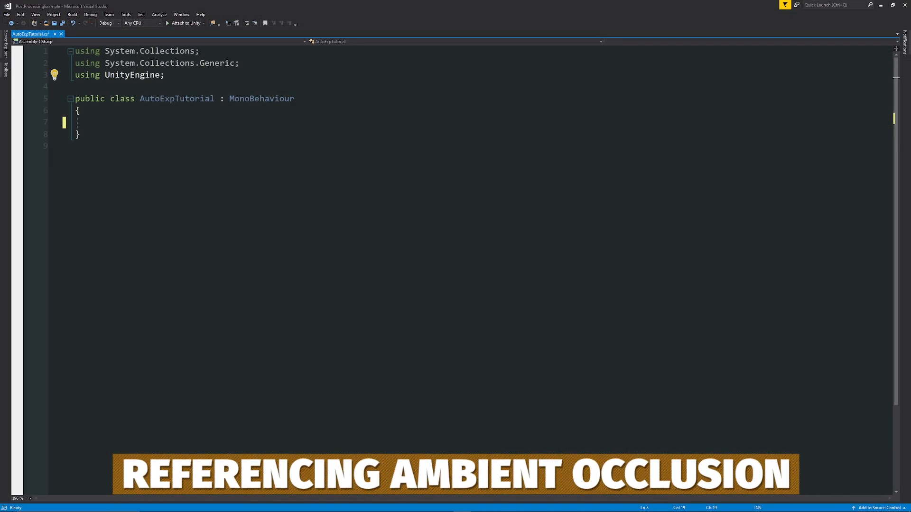
Add a using UnityEngine.UI directive to AutoExpTutorial.
type("using")
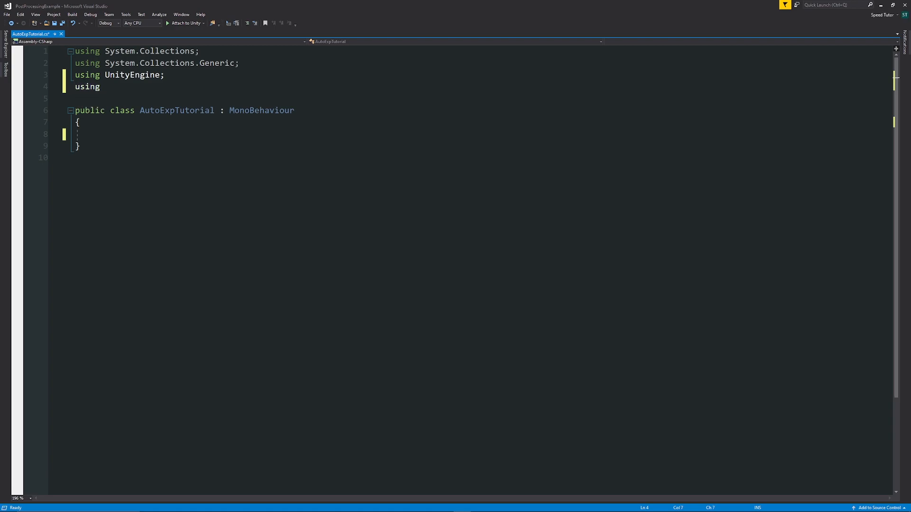
type("Unitye")
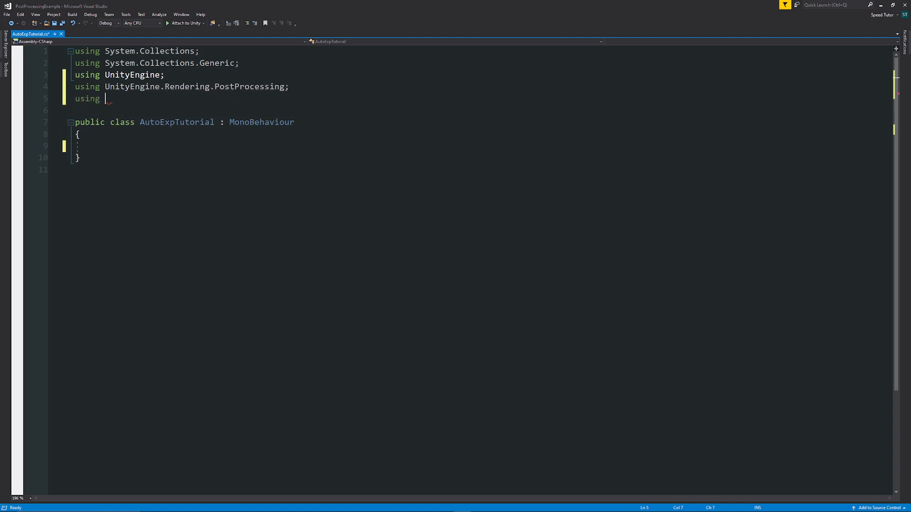
type("UnityEngine.ui")
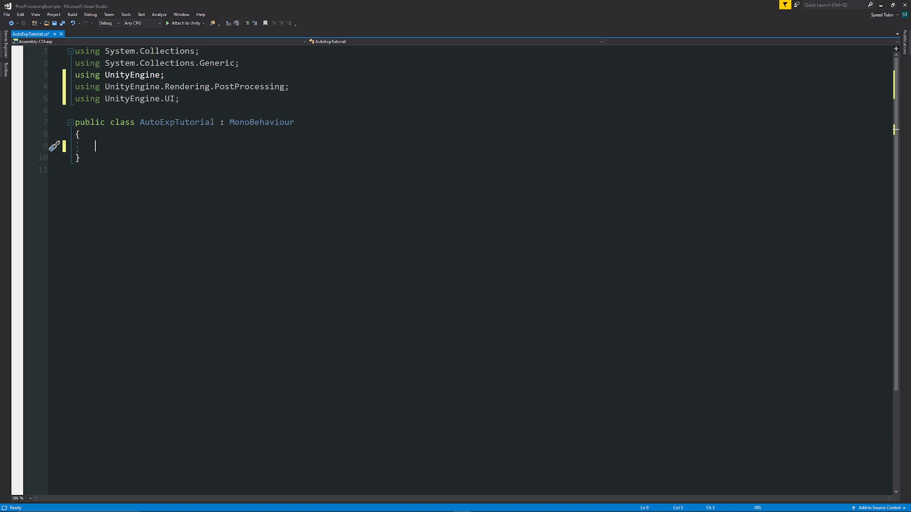
Declare a private PostProcessVolume _postProcessVolume field.
type("private")
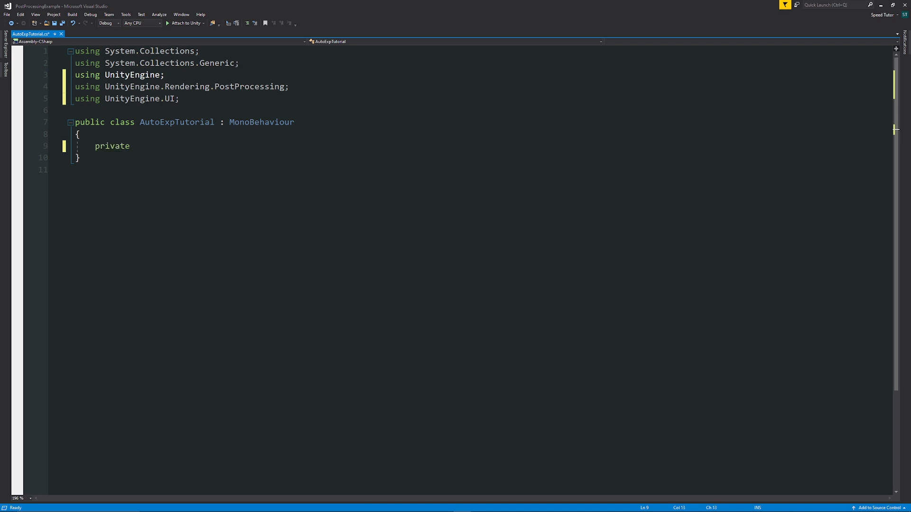
type("Post")
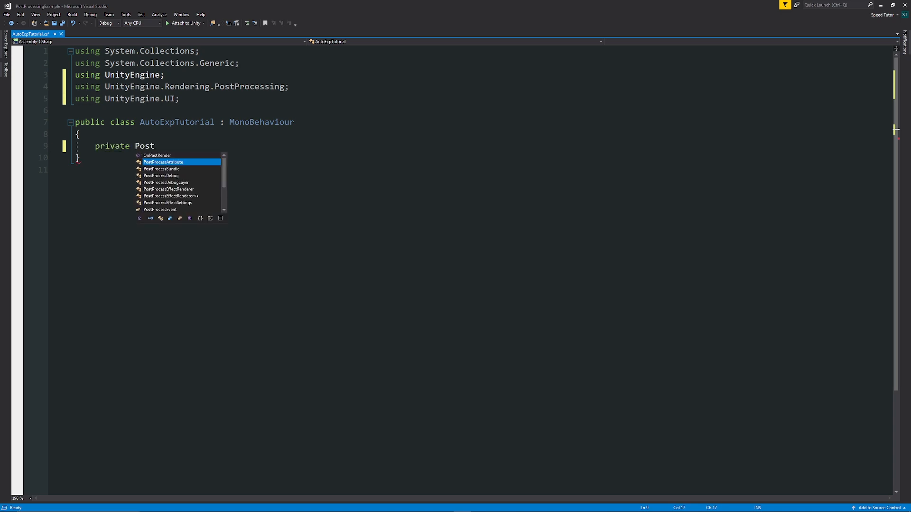
type("ProcessVolume")
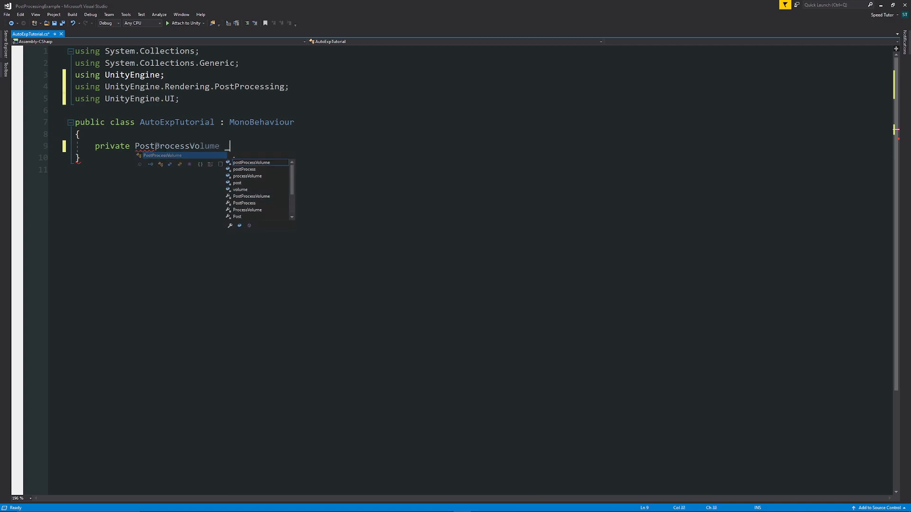
type("_postProcessVOl")
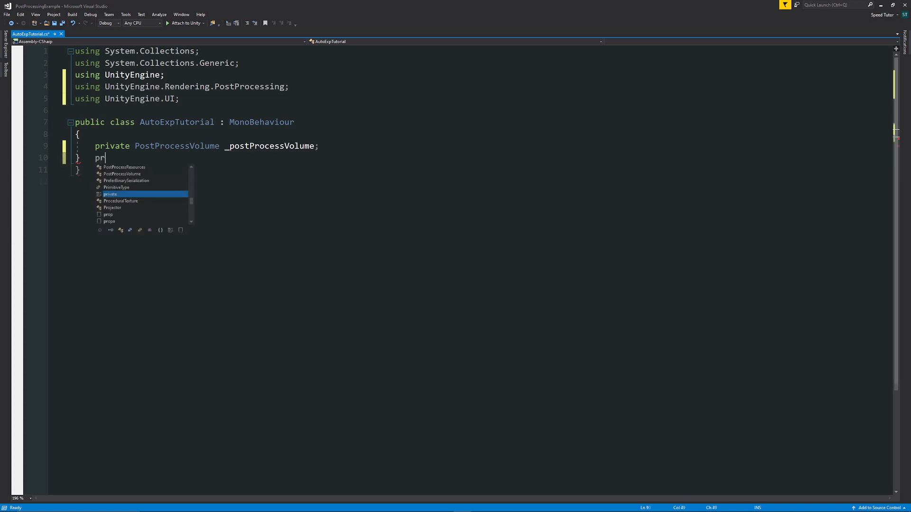
Declare a private AutoExposure _autoExposure field on a new line.
key("Tab")
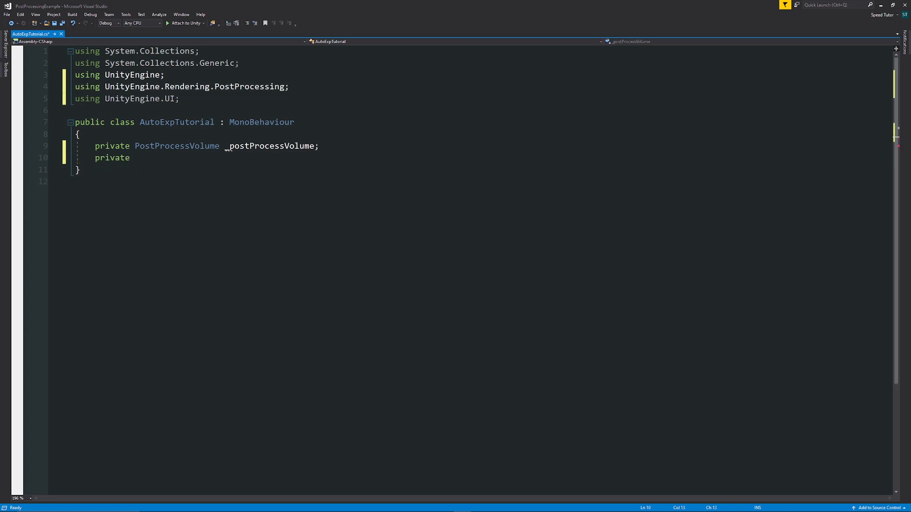
type("AutoExposure +")
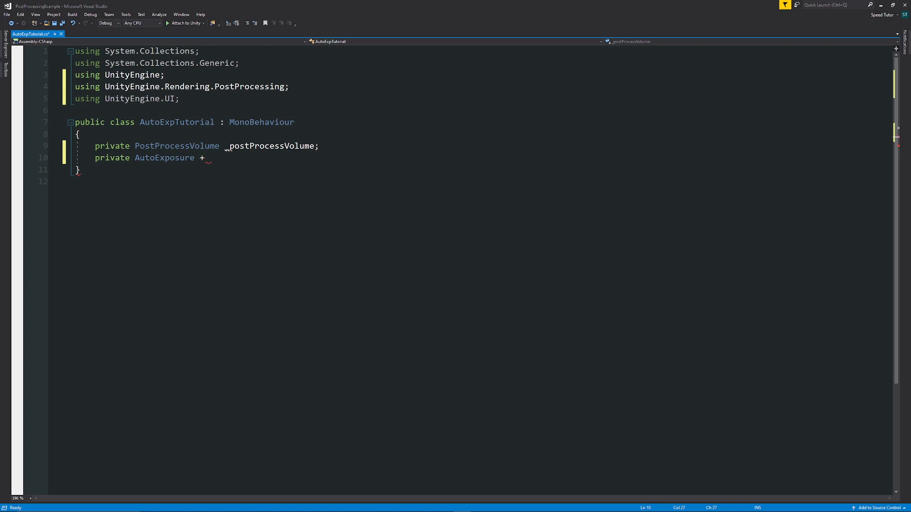
type("_auto")
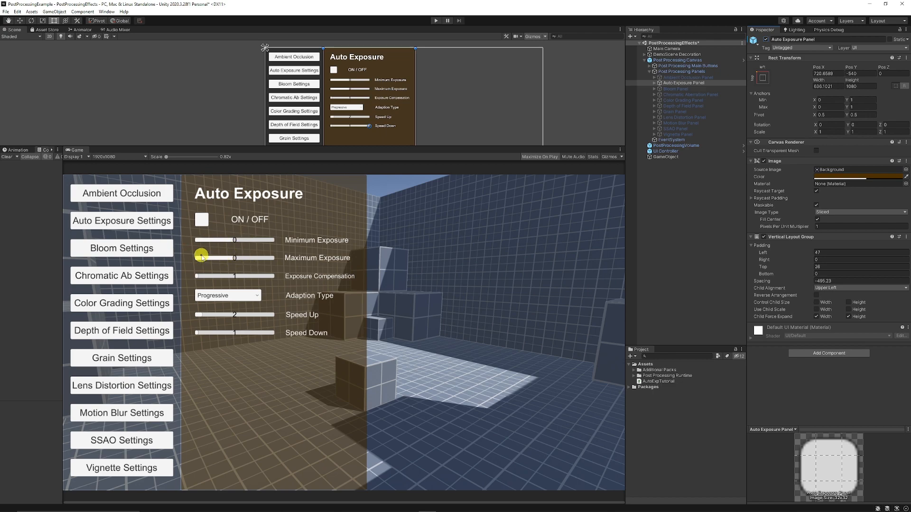
Drag a slider on the Auto Exposure panel in the Game view.
left_click_drag(200, 257, 236, 257)
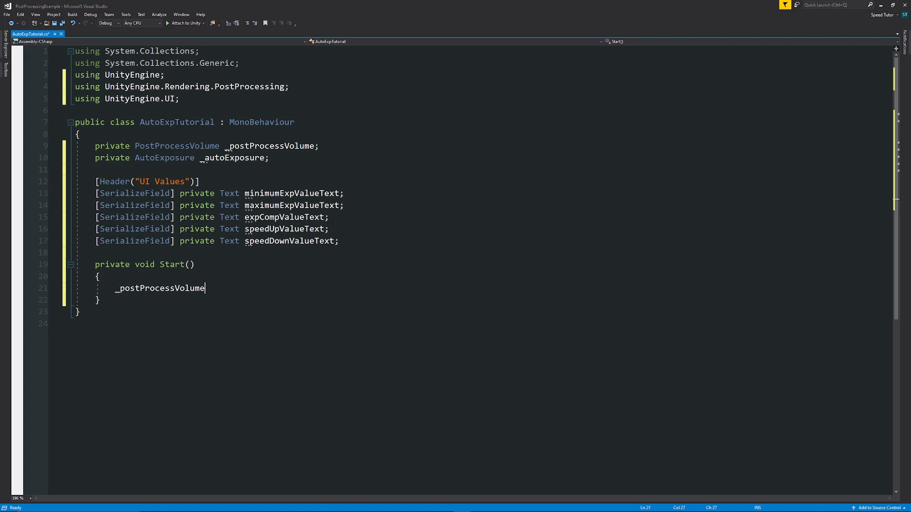
Assign _postProcessVolume = GetComponent<PostProcessVolume>() in Start.
type("= GetComponent")
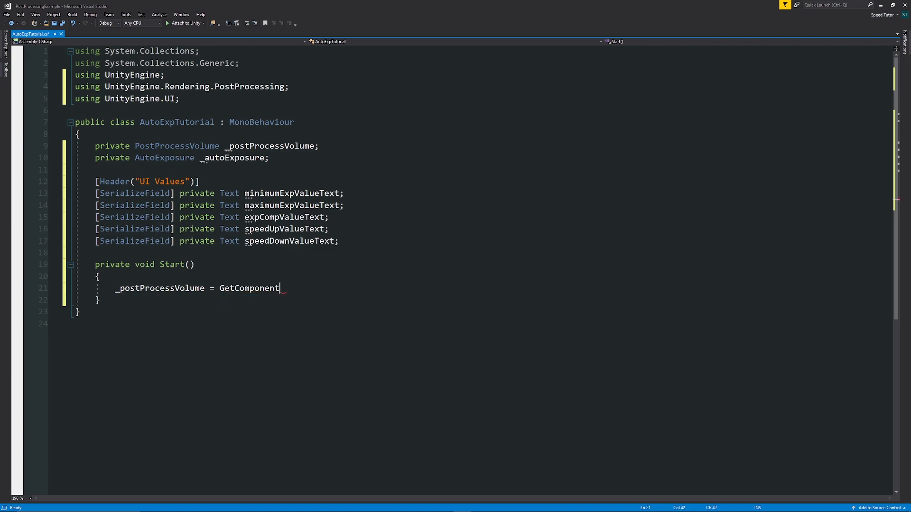
type("<>")
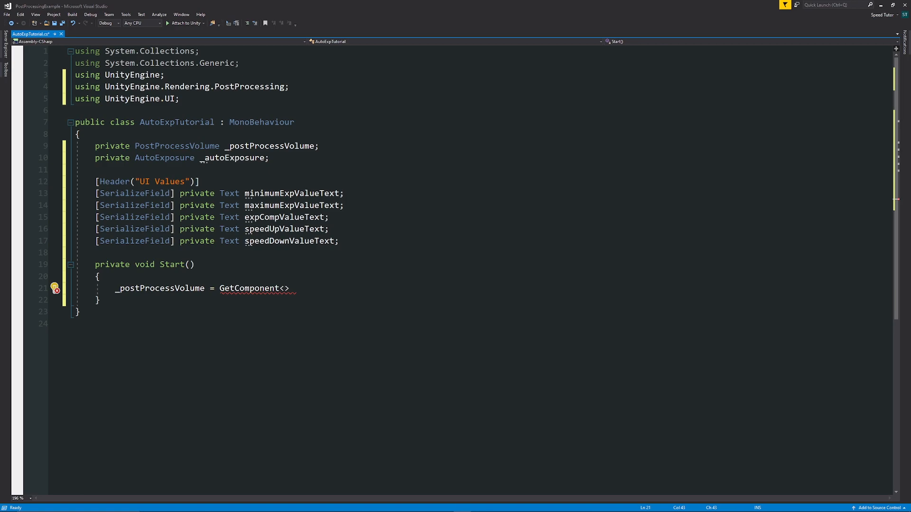
type("PostprocessVolume")
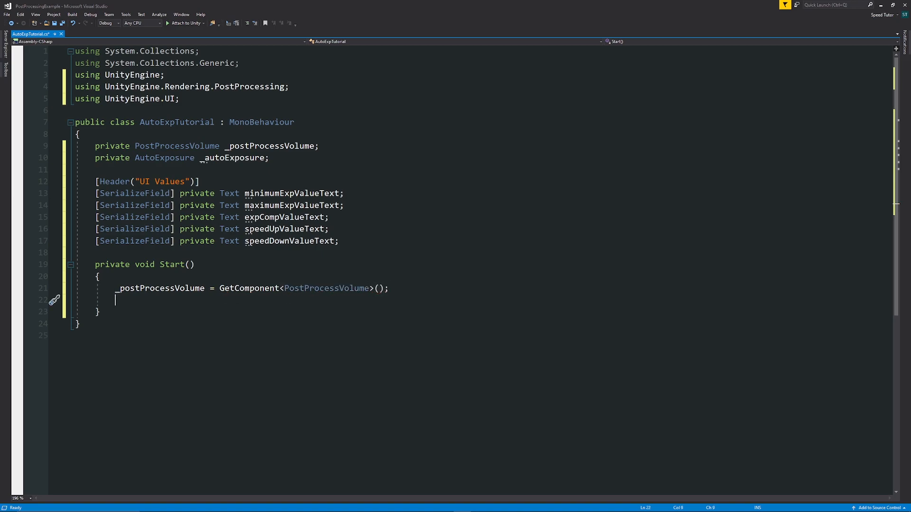
Call _postProcessVolume.profile.TryGetSettings(out _autoExposure).
type("_postProcessVolume.")
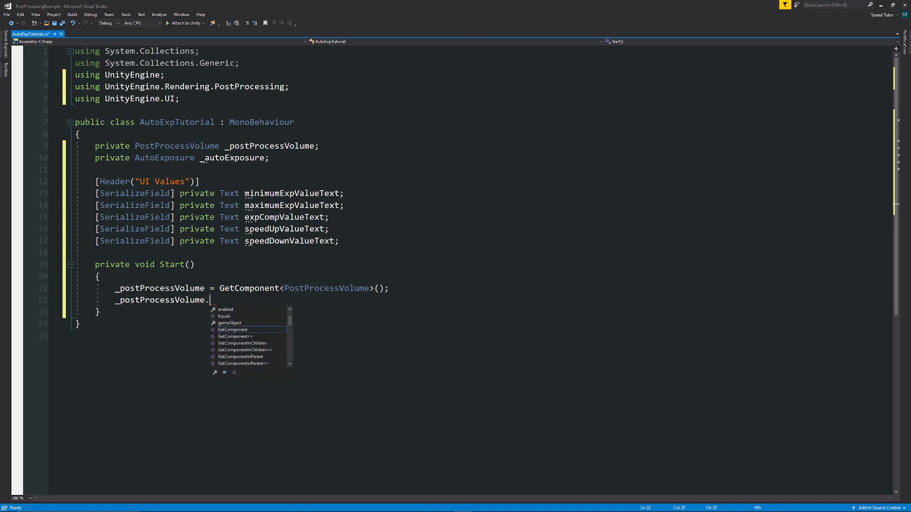
type("profile.TryGetSettings")
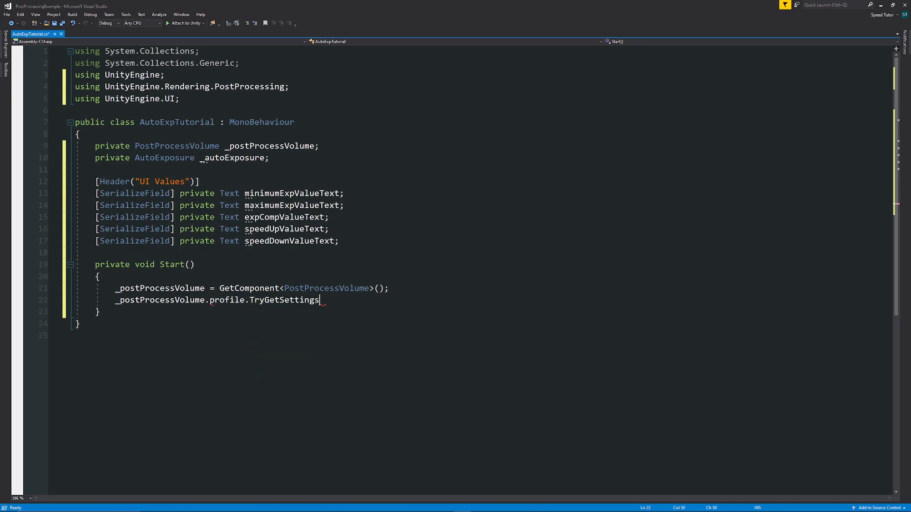
type("(out _")
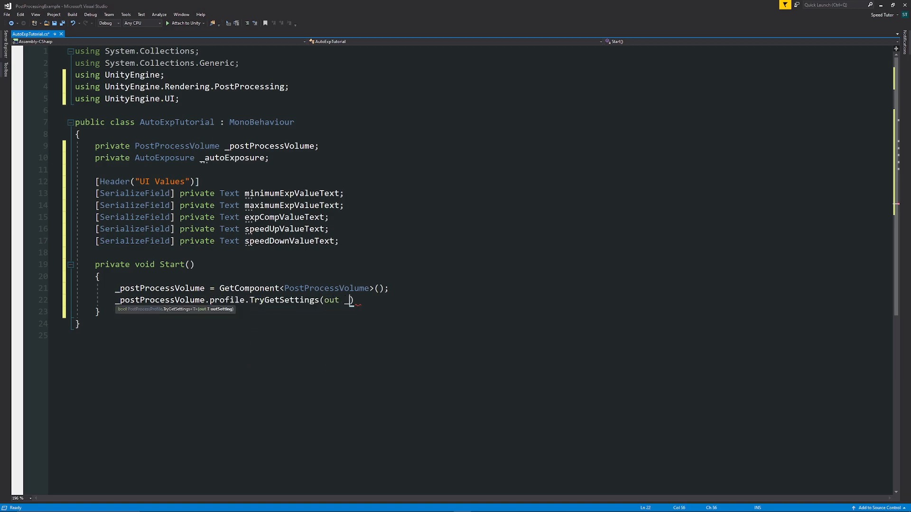
type("auat")
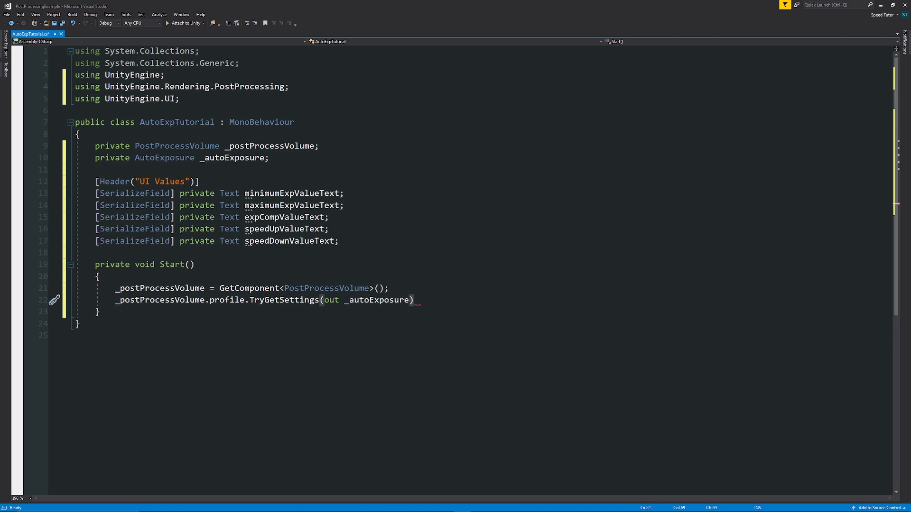
Terminate the TryGetSettings statement and add an '// On off' placeholder comment.
type(";")
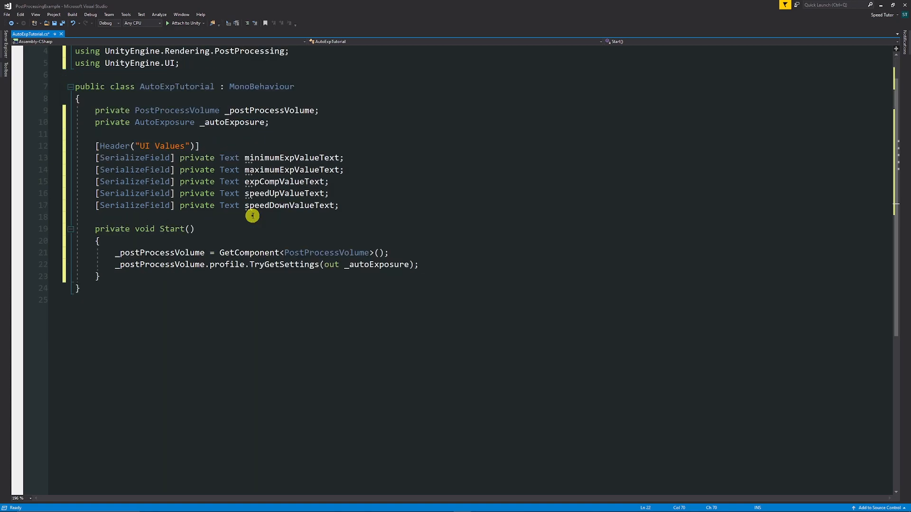
type("// On off")
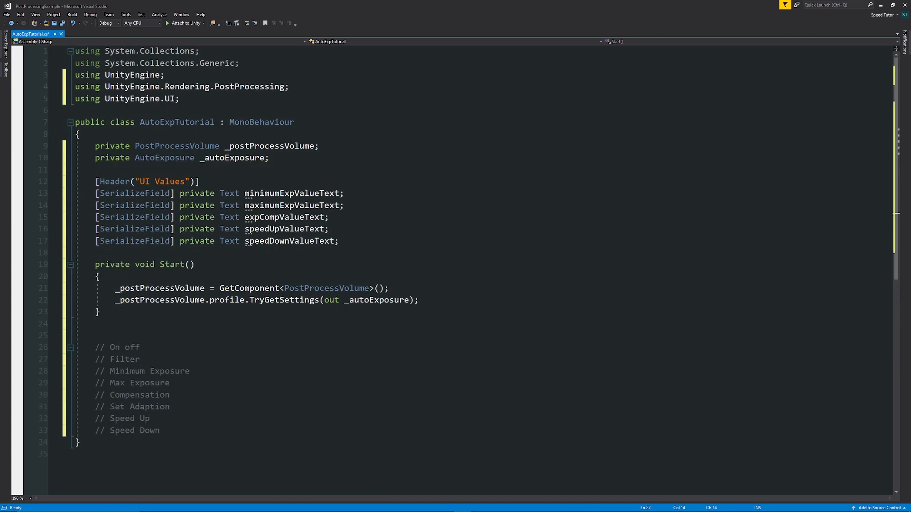
scroll("down", 3)
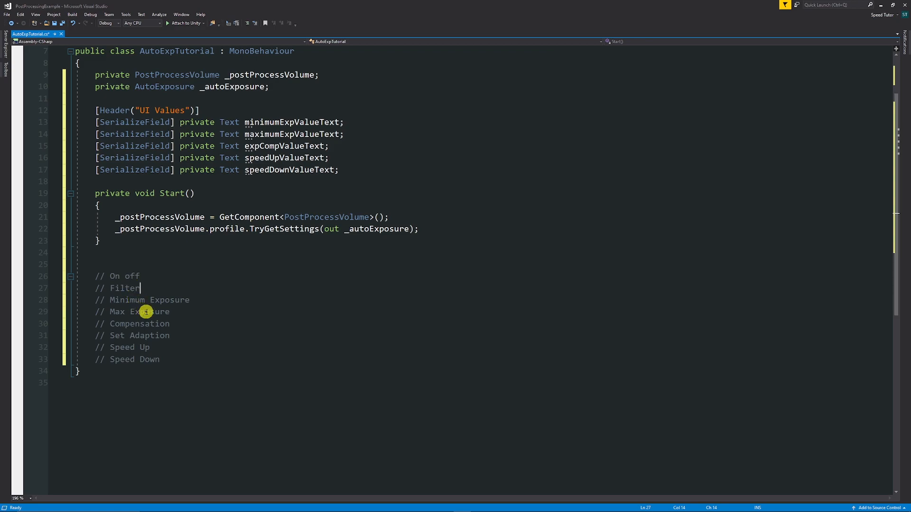
mouse_move(141, 335)
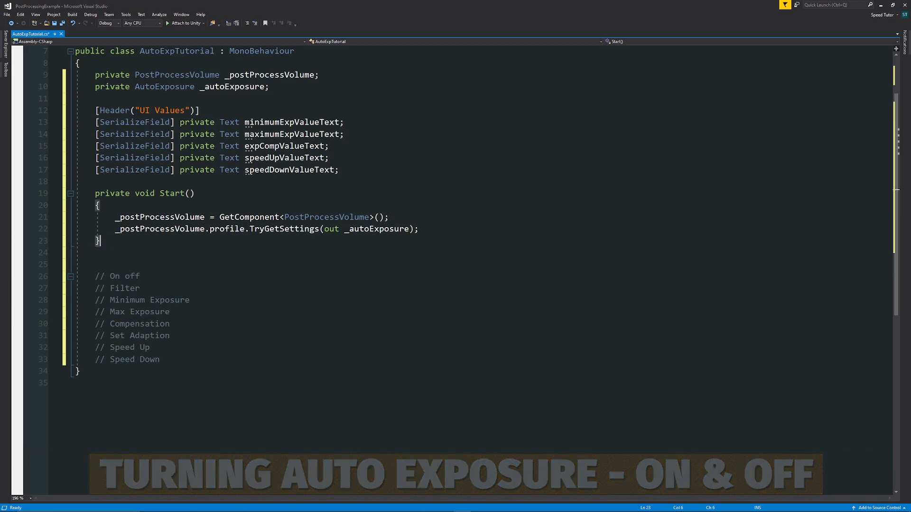
Declare public void AutoExpOnOff(bool on).
type("p")
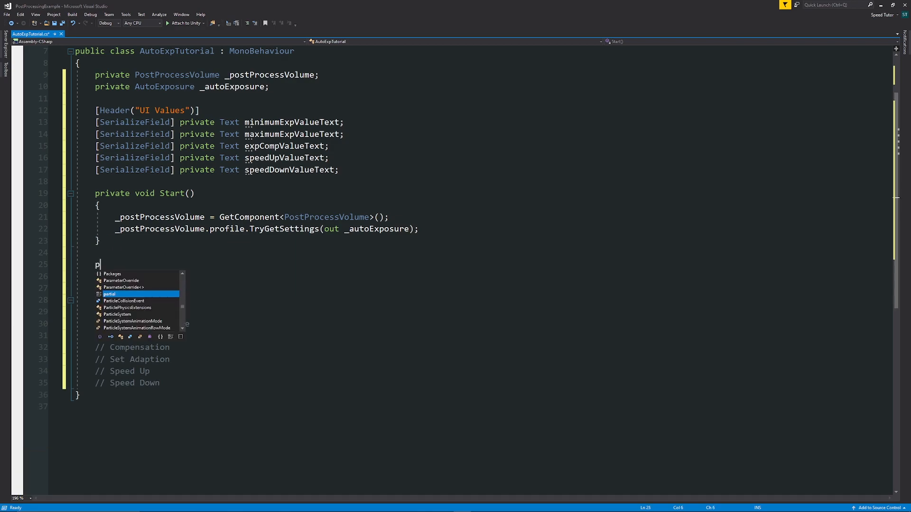
type("ublic void")
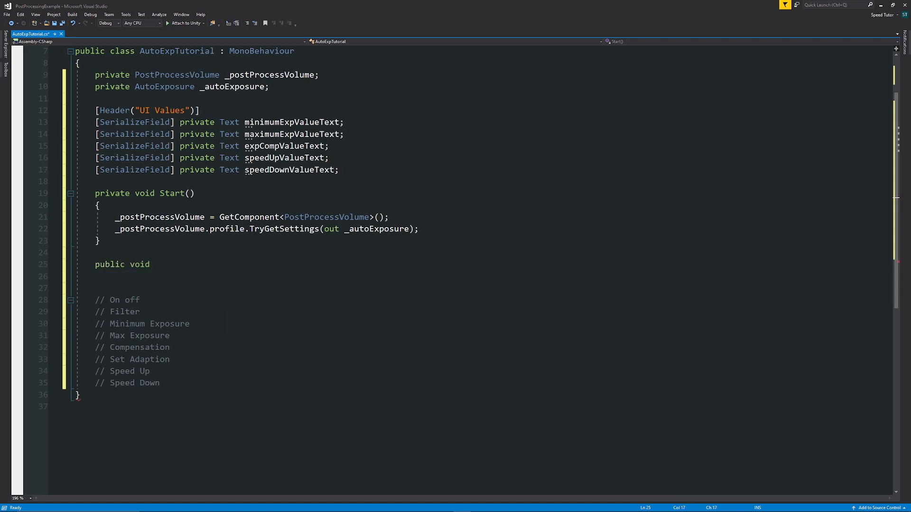
type("AutoEx")
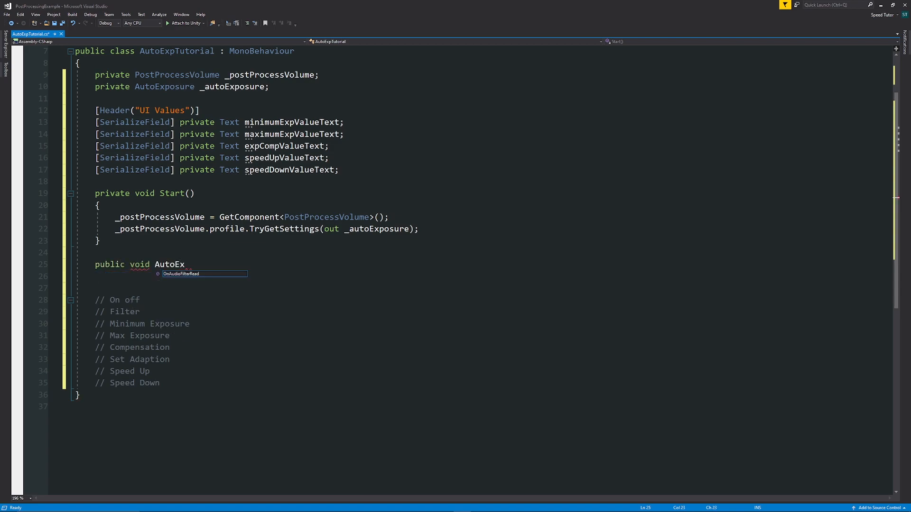
type("pOnOff(bool on")
left_click(249, 288)
type("i")
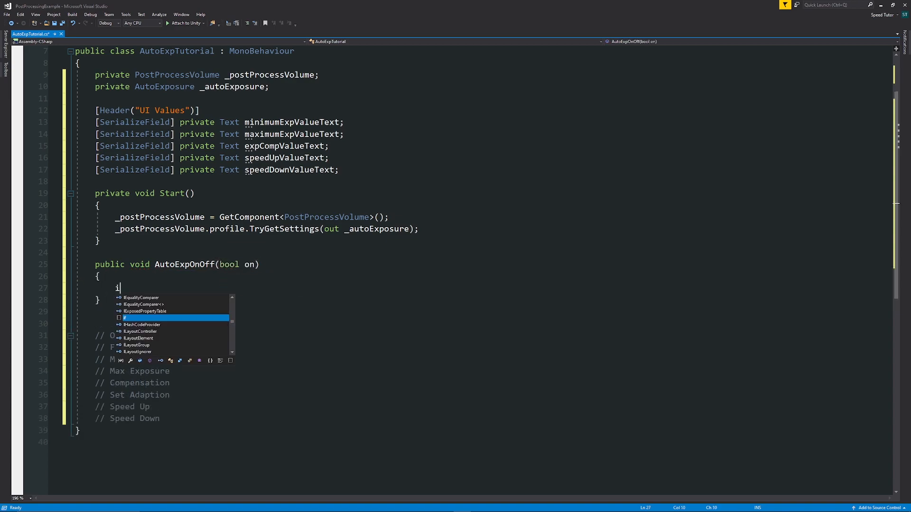
Write the if(on)/else body setting _autoExposure.active true or false.
type("f(on)")
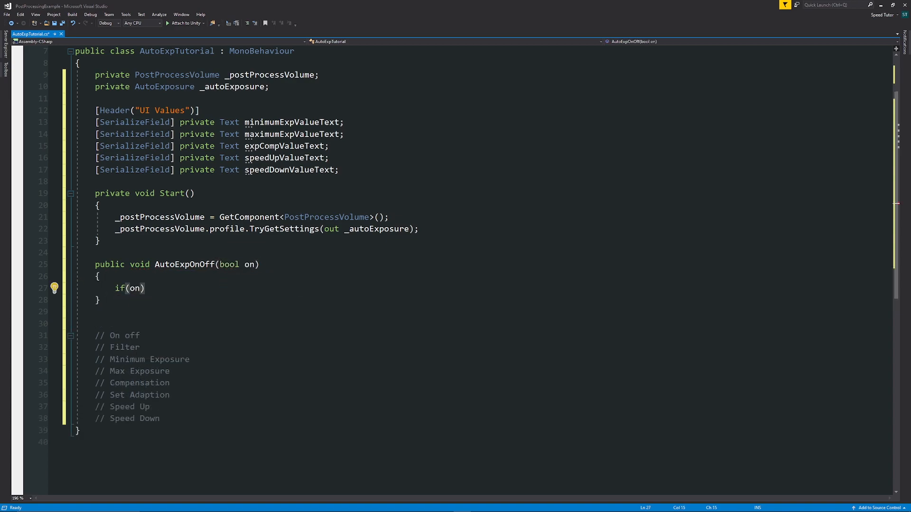
type("_audo")
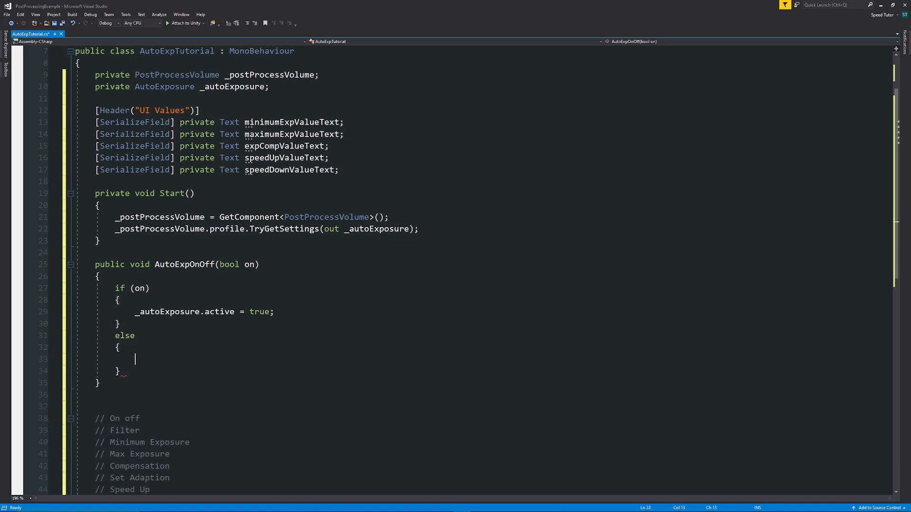
type("_autoExposure.active = false;")
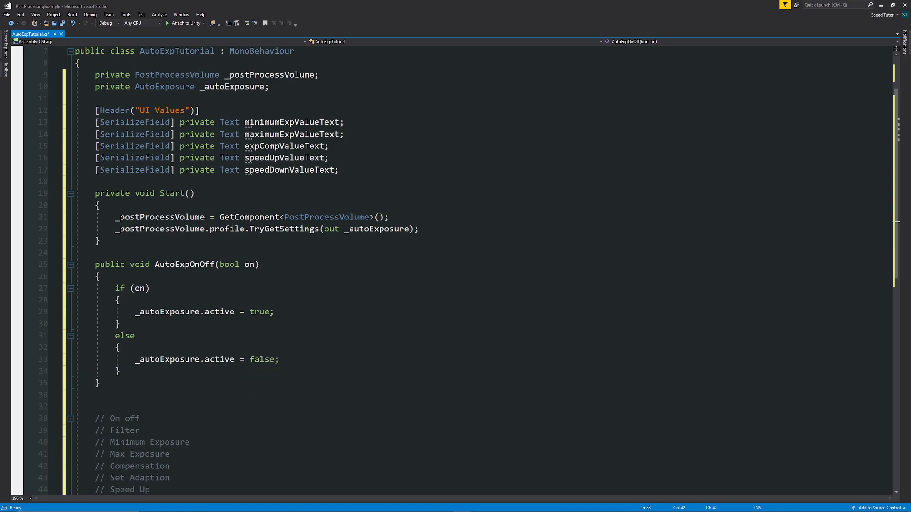
scroll("down", 3)
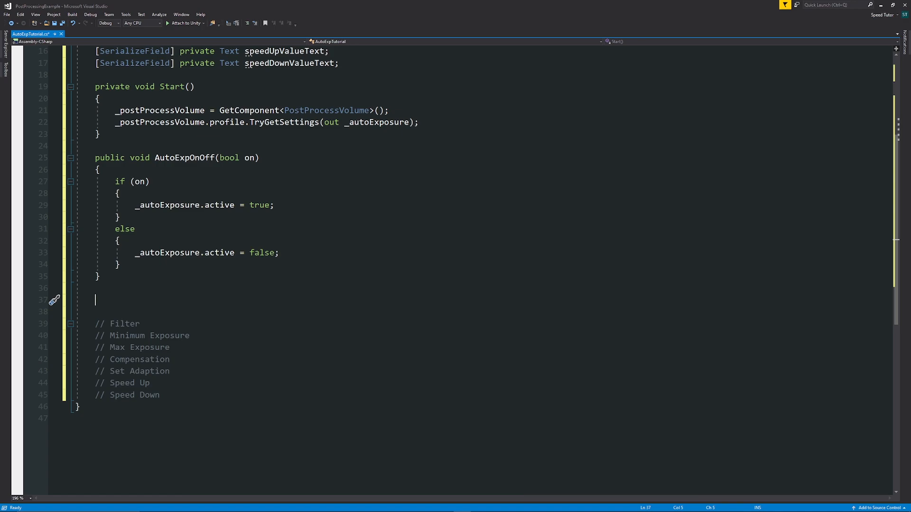
Write AutoExpFilter so filtering.value becomes a new Vector2 built from valueX and valueY.
type("public void AutoExpFilter(")
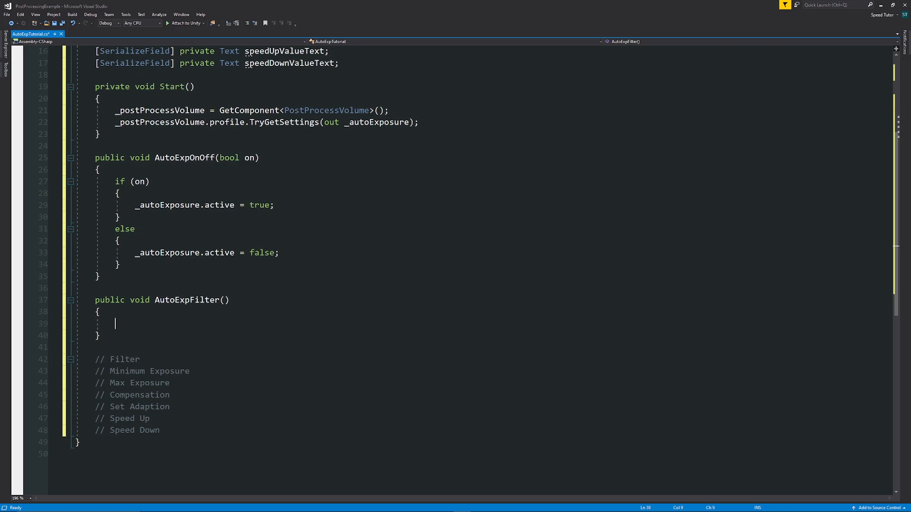
type("float")
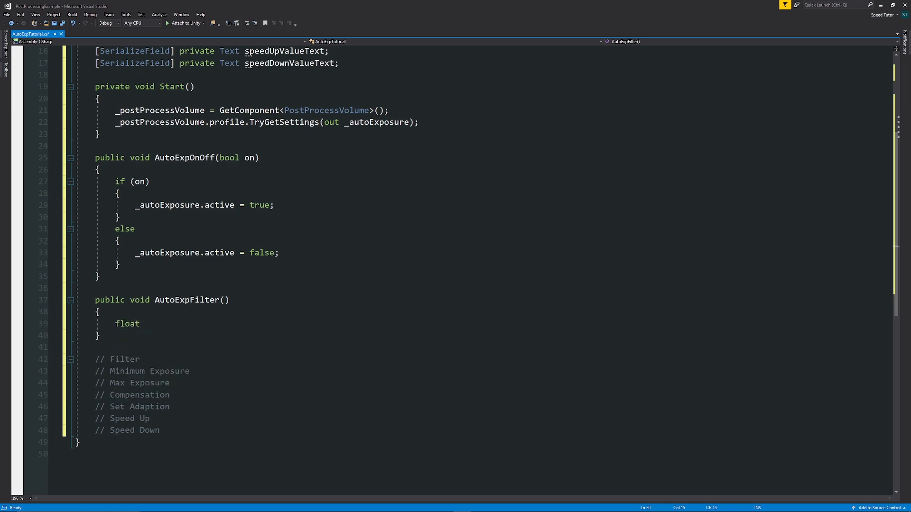
type("_valueX")
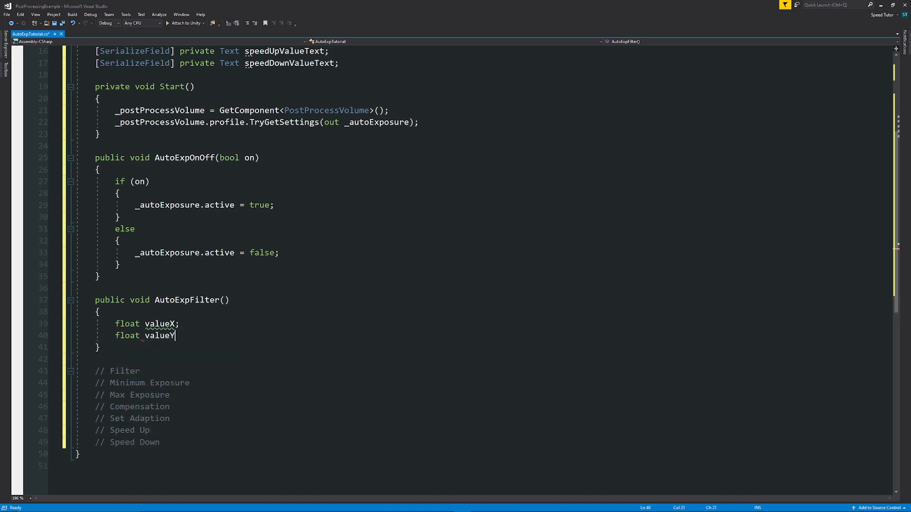
type(";")
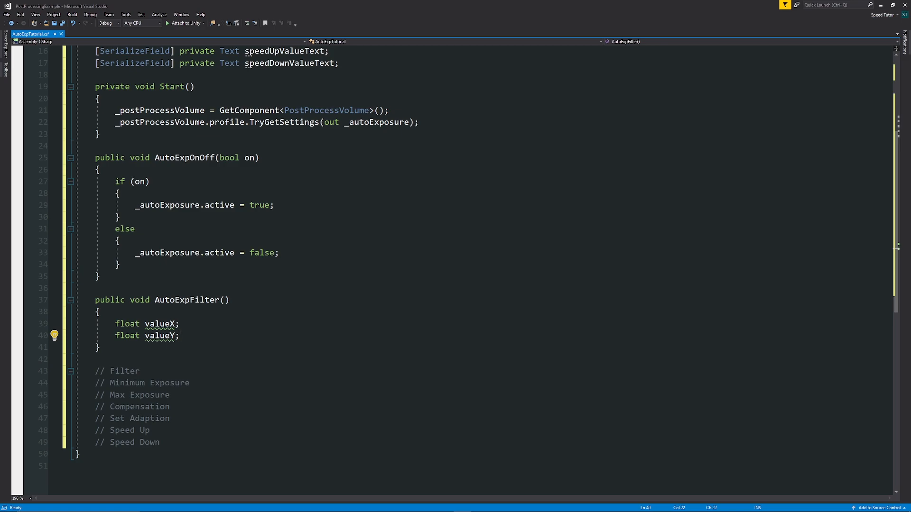
type("_audio")
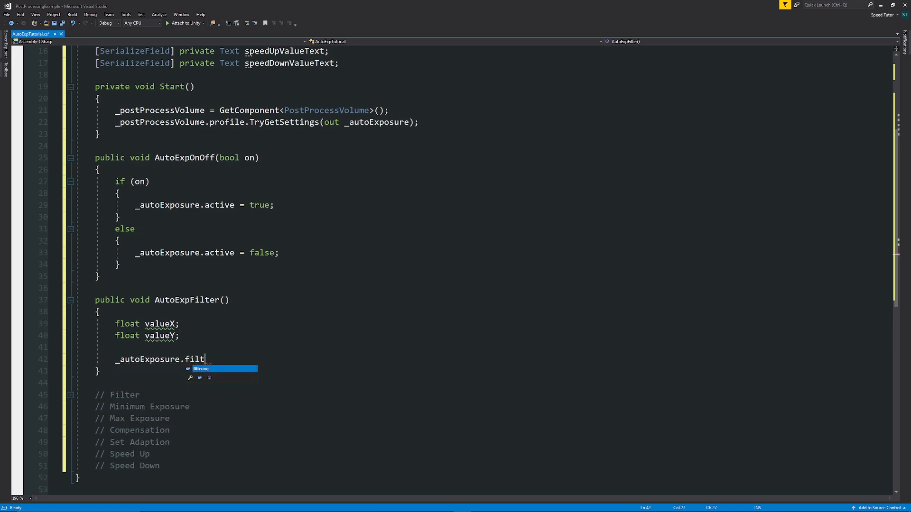
type("ering.value =")
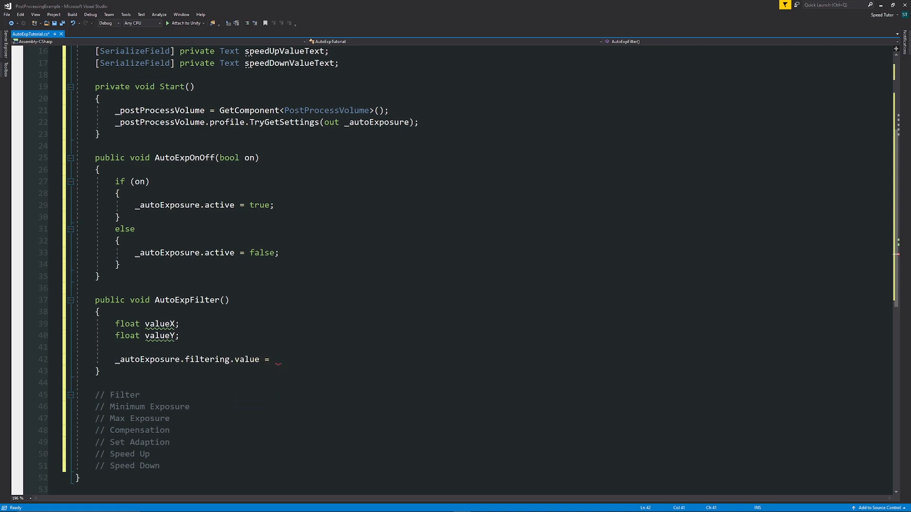
type("new v")
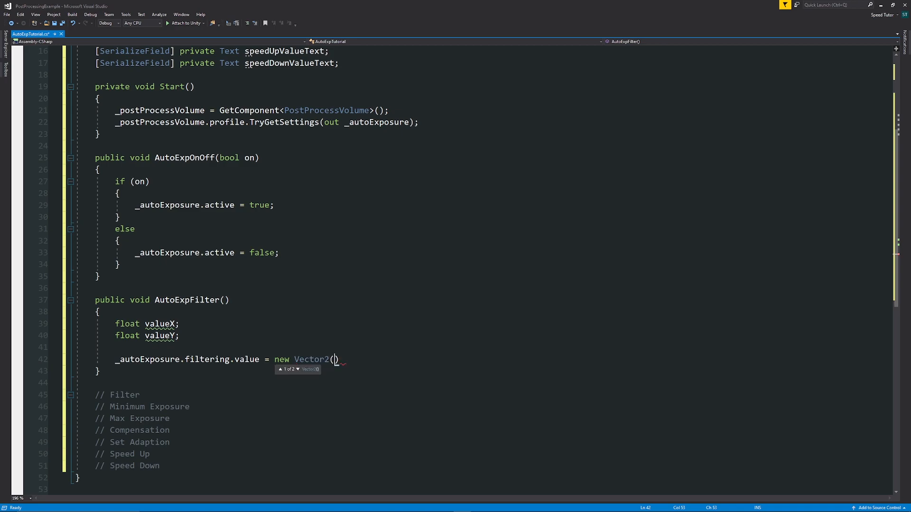
type("valueX,")
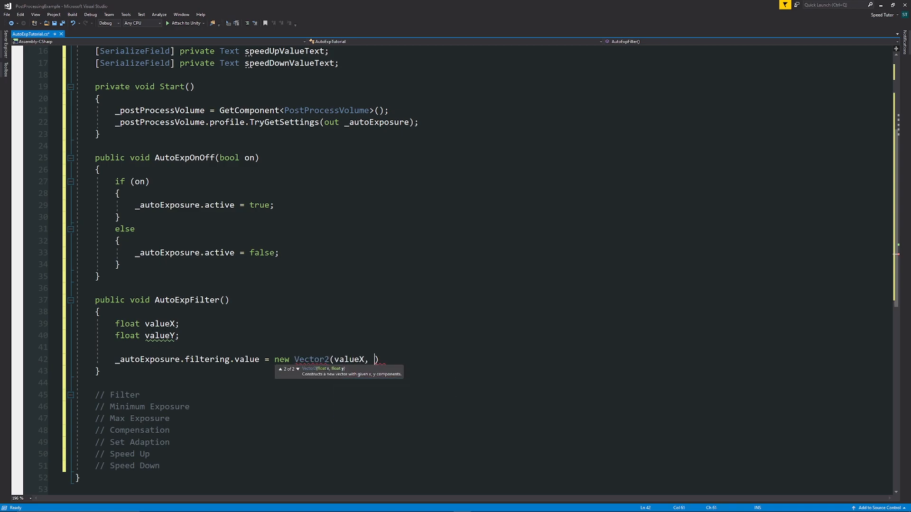
type("valueY")
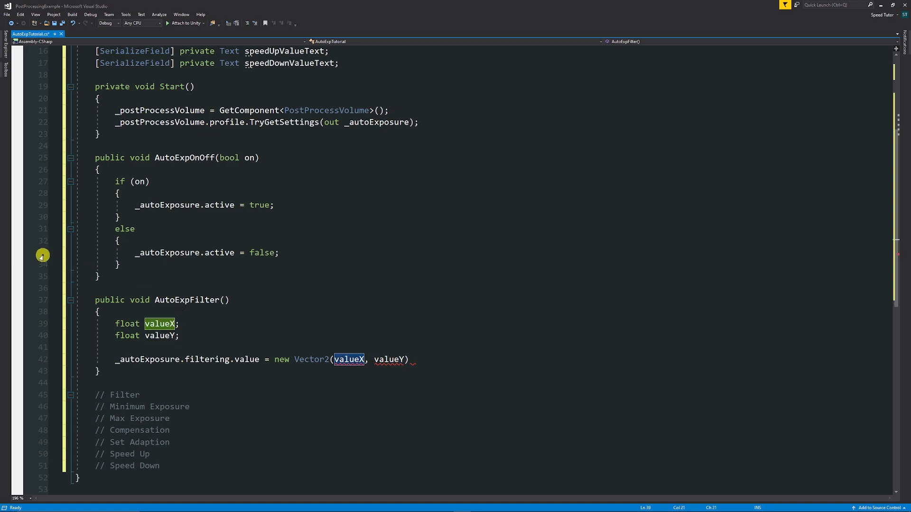
Assign valueX = 5 and the second value, finishing the filter assignment.
type("= 5")
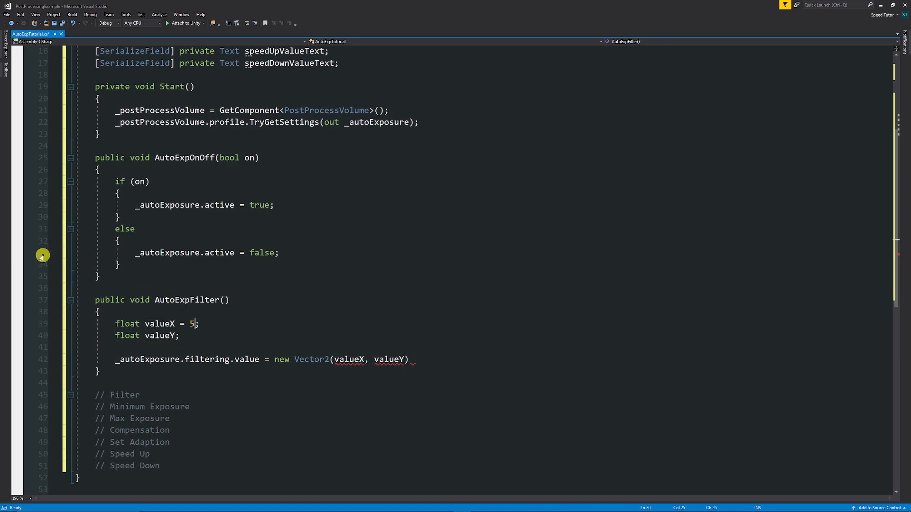
type("=")
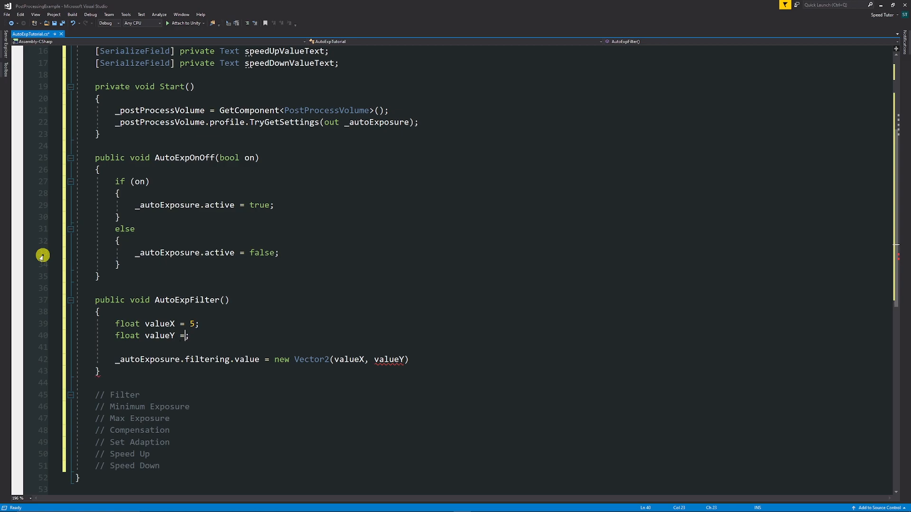
type("5")
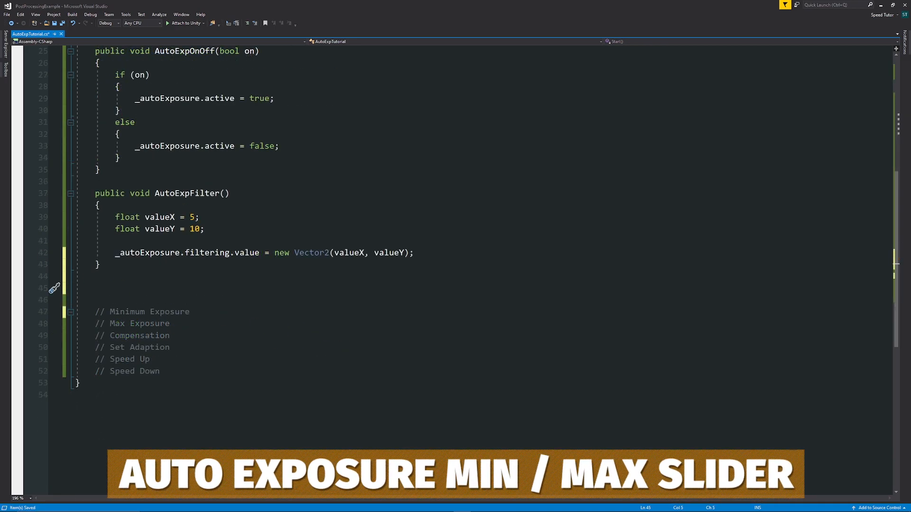
Write ExpMinimum(float sliderValue) assigning _autoExposure.minLuminance.value from the slider.
type("public void E")
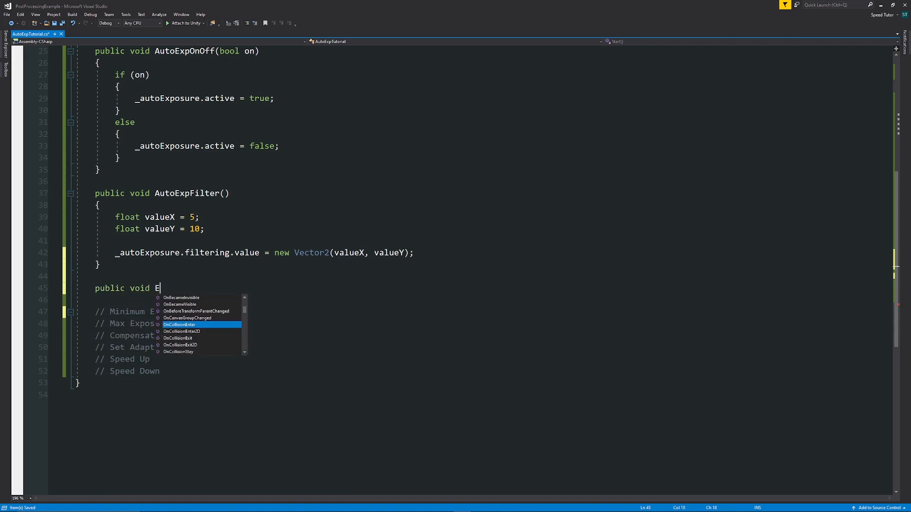
type("xpMinimum")
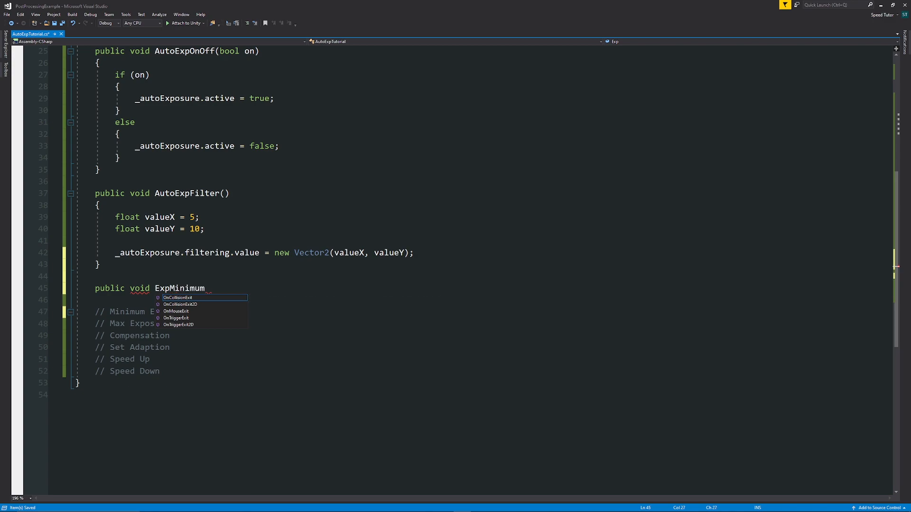
type("(float sliderValue)")
left_click(491, 300)
type("{")
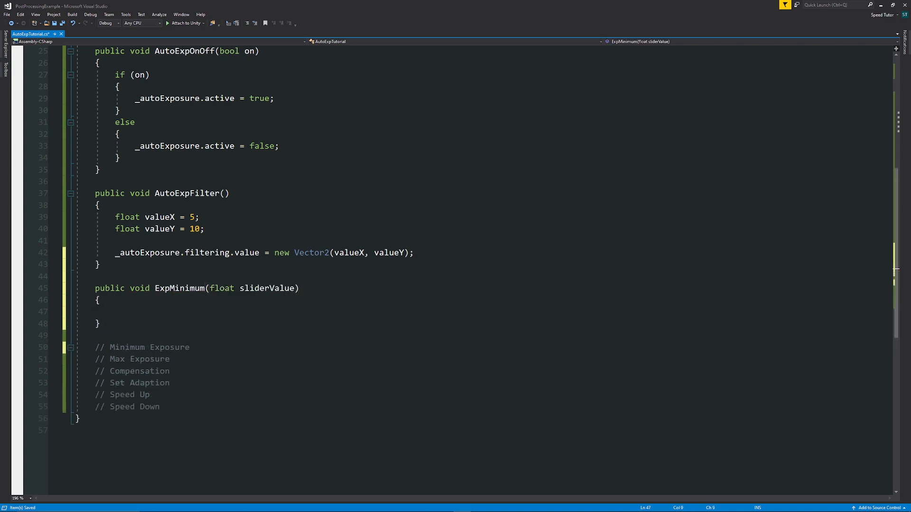
type("_autoExposure")
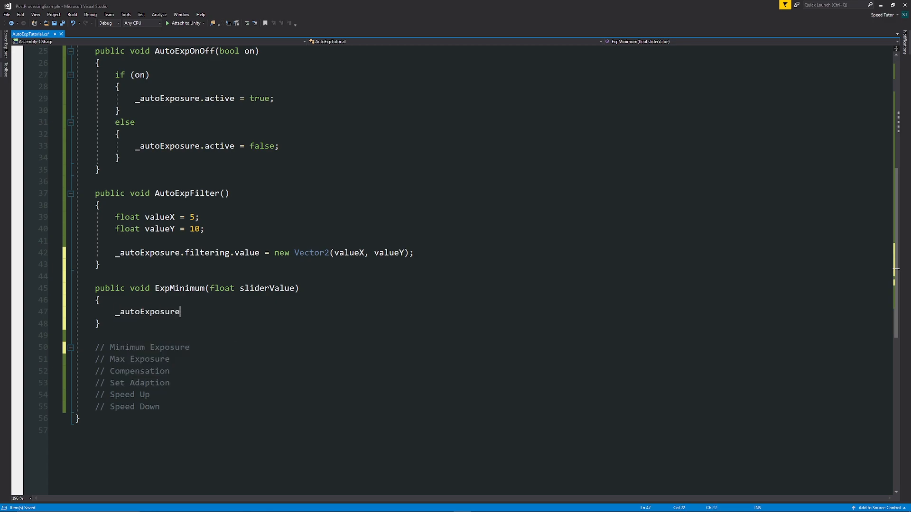
type(".minLuminance.value =")
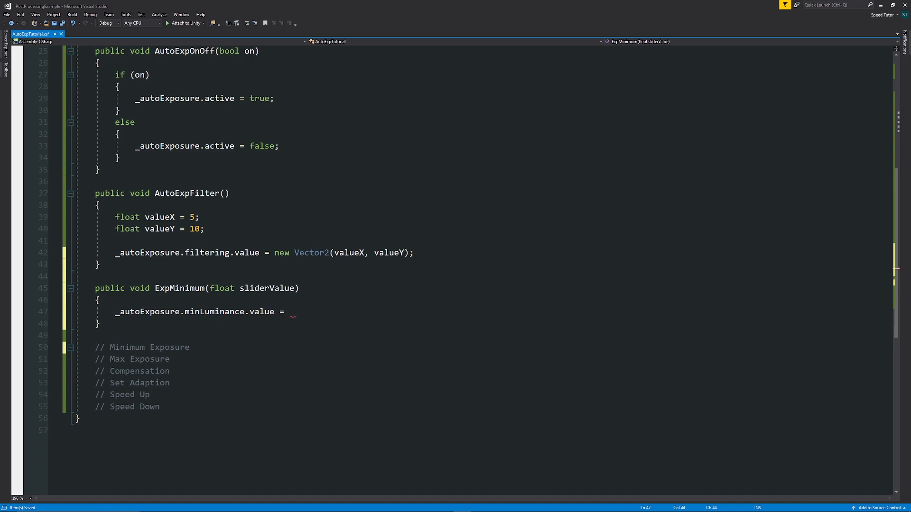
type("sliderValue;")
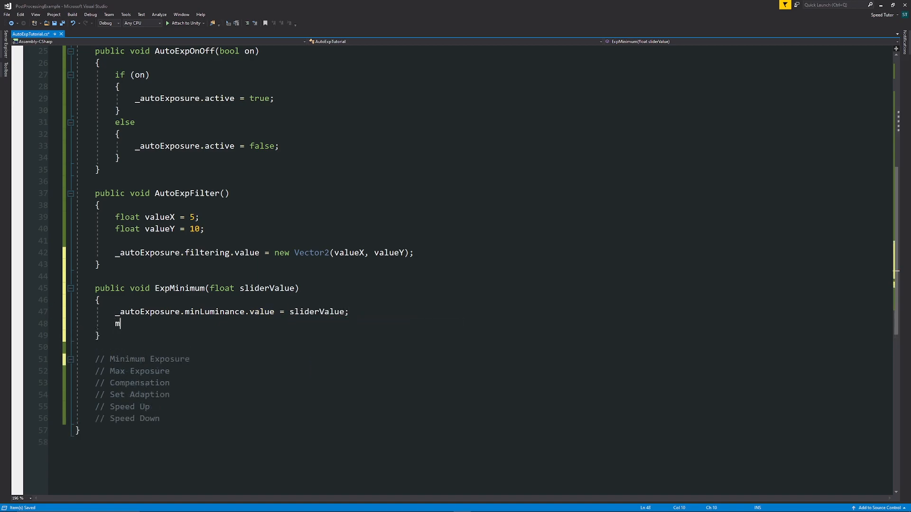
Show sliderValue.ToString in minimumExpValueText and note the range // -9 / 9 (Default: 0).
type("minimumExpValueText")
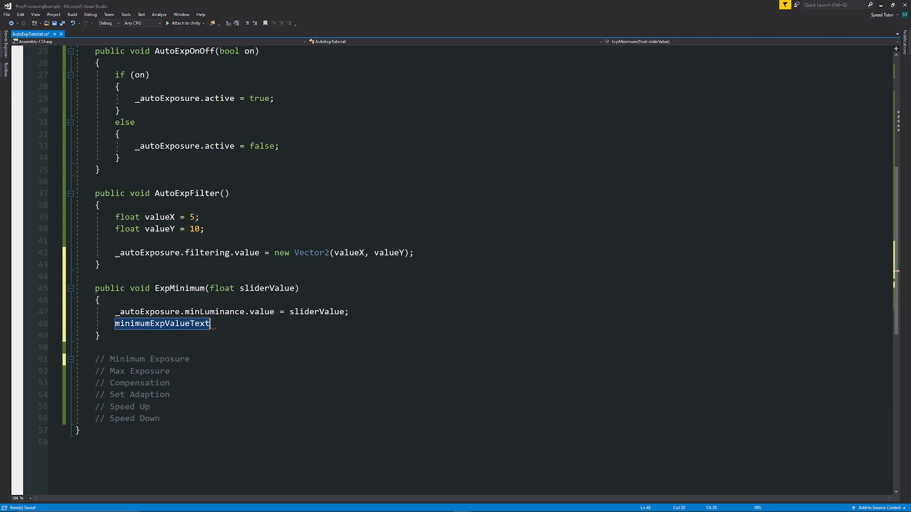
type(".text = sl")
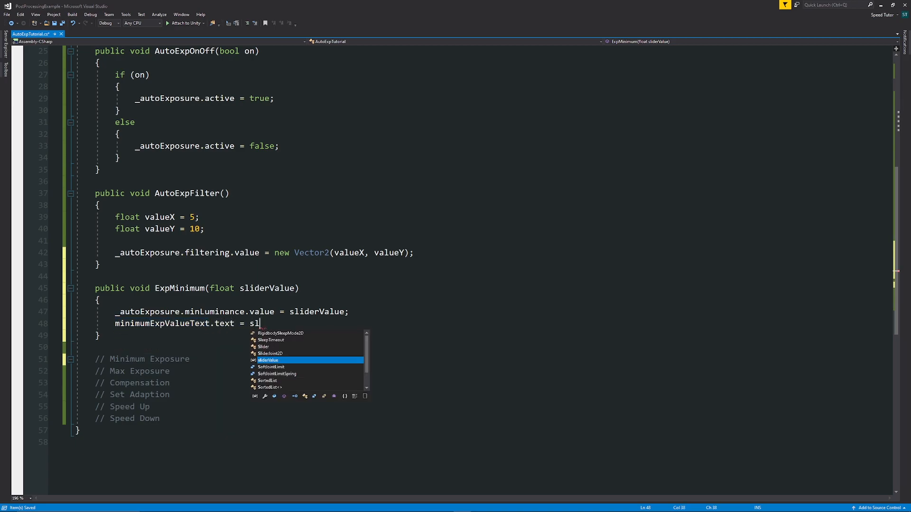
type("iderValue.tost")
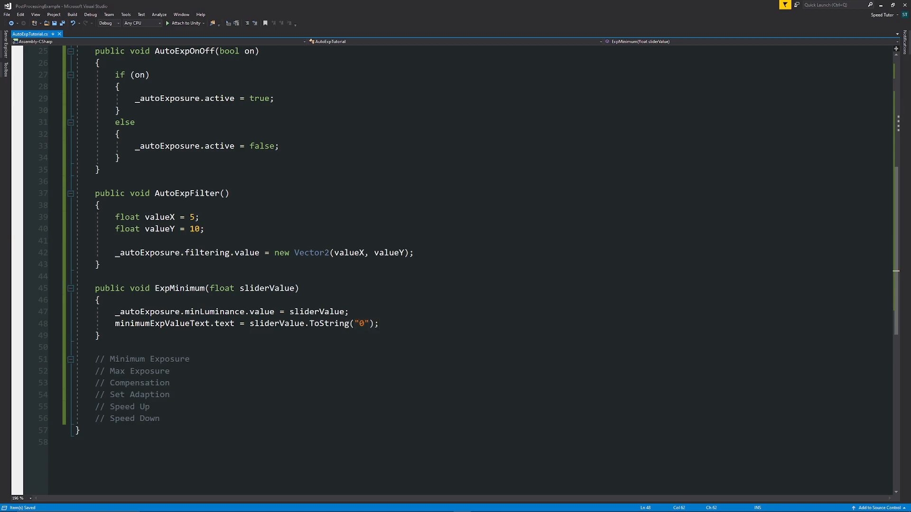
type("// -9 / 9 (Default: 0)")
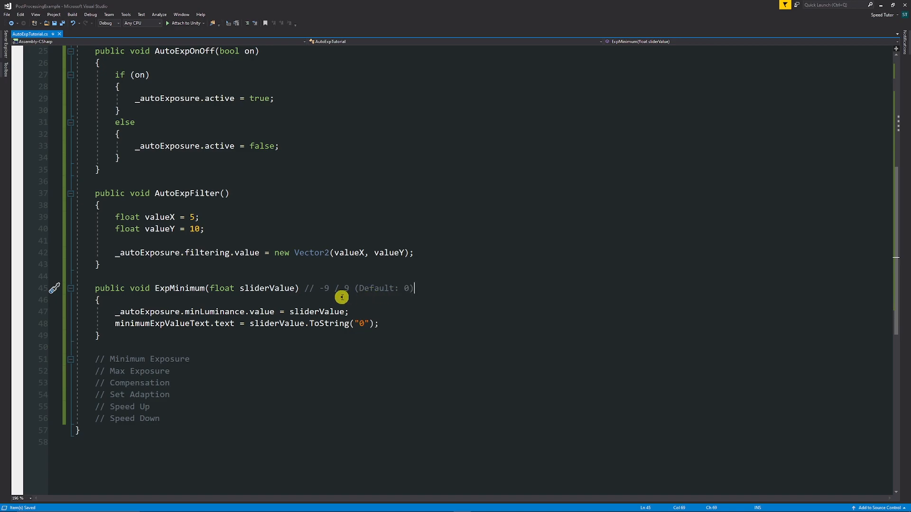
scroll("down", 3)
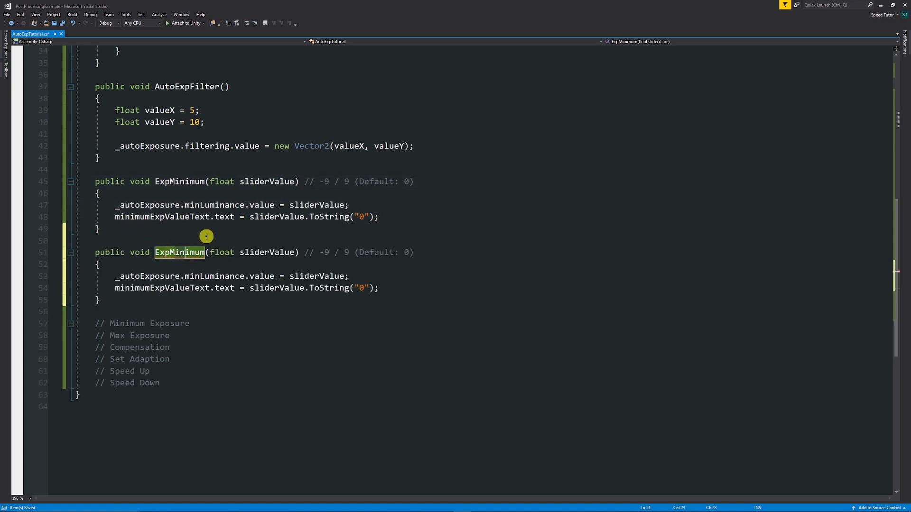
Rename the copied method ExpMaximum and switch minLuminance to maxLuminance.
type("ExpMaximum")
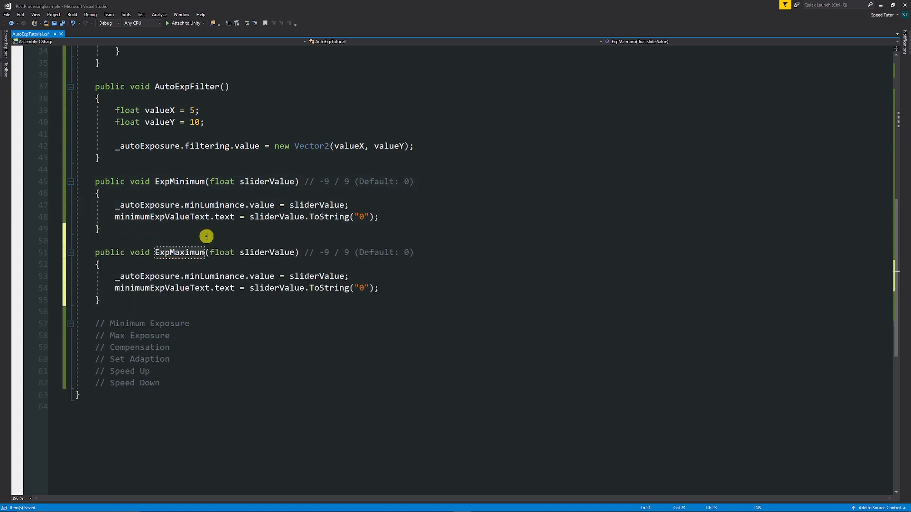
double_click(213, 276)
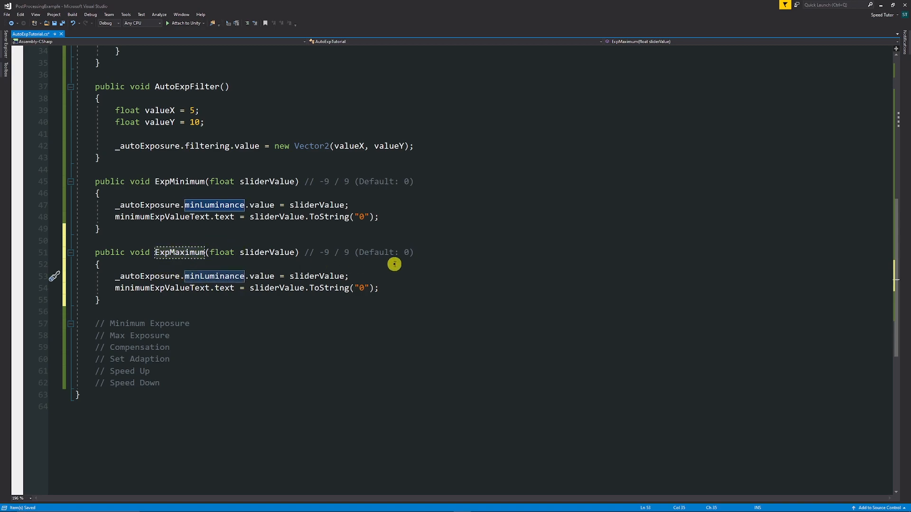
type("max")
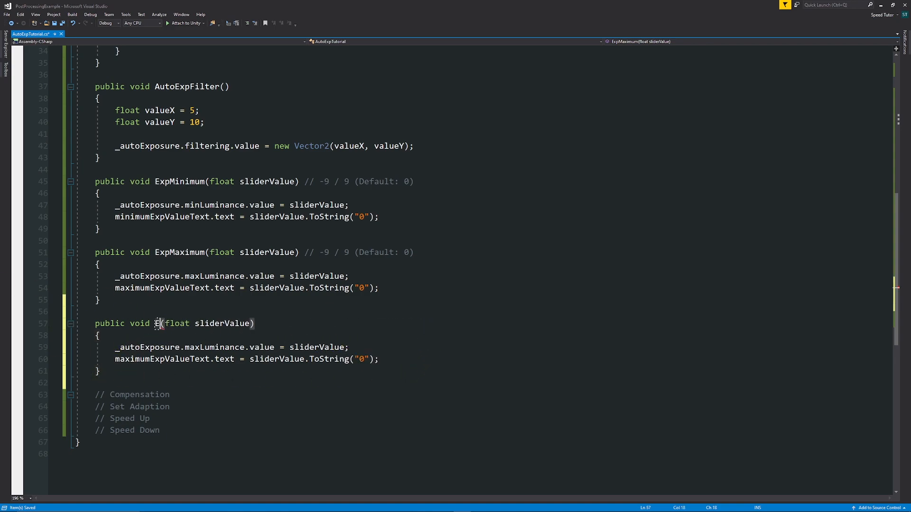
Rename the third copy ExpCompensation and replace maxLuminance with keyValue.
type("ExpCompensation")
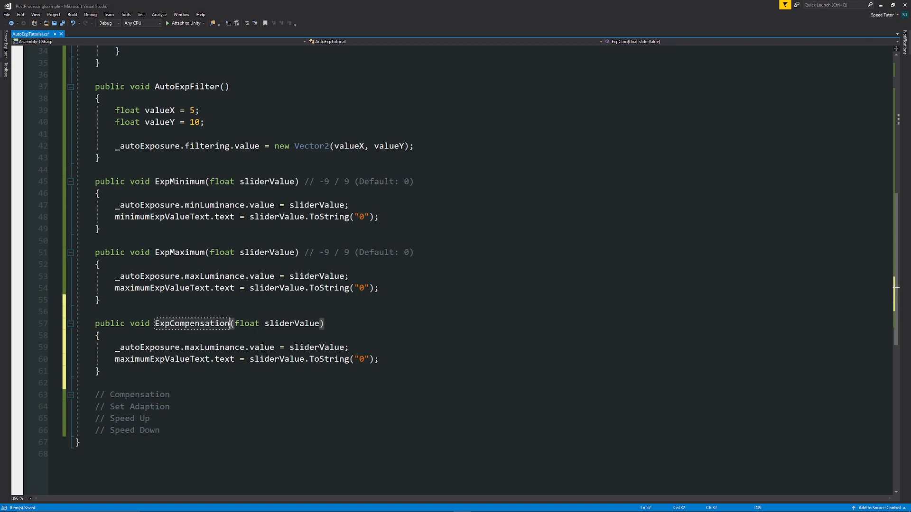
double_click(191, 324)
type("keyVal")
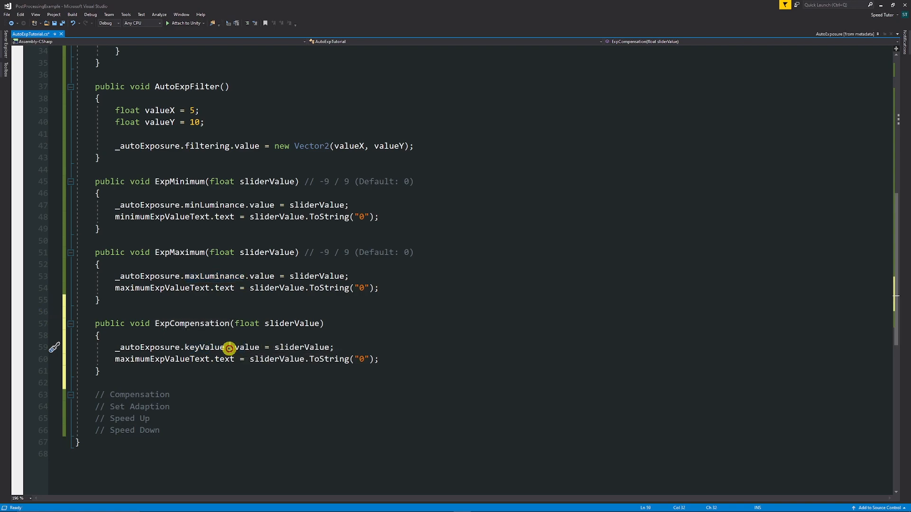
double_click(205, 347)
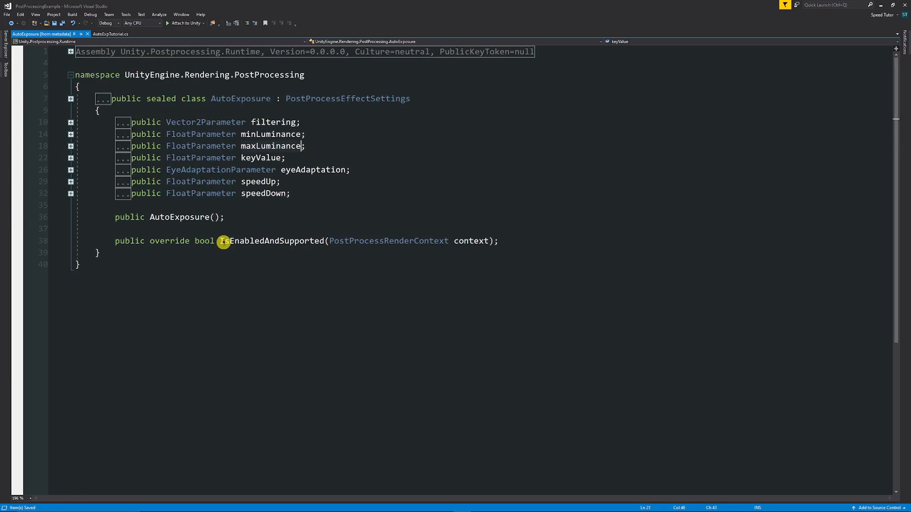
Review the AutoExposure metadata listing, picking out the maxLuminance setting.
double_click(271, 146)
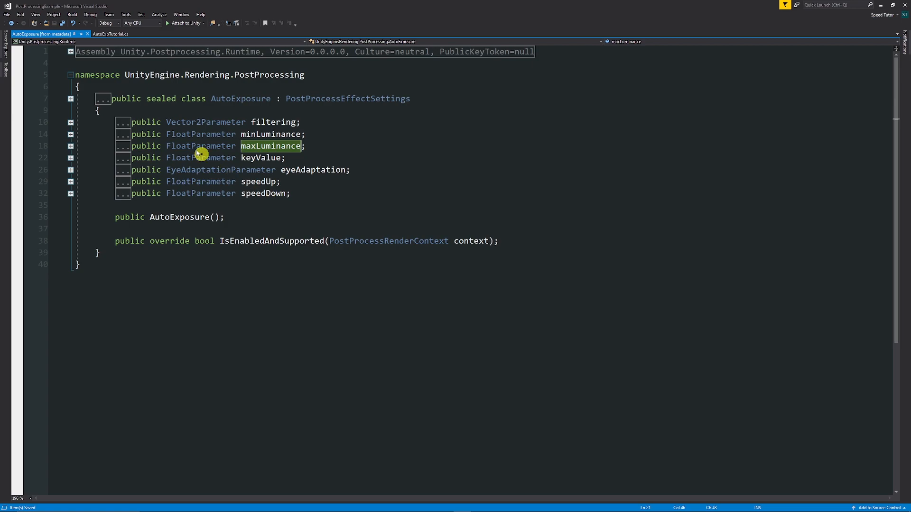
mouse_move(285, 134)
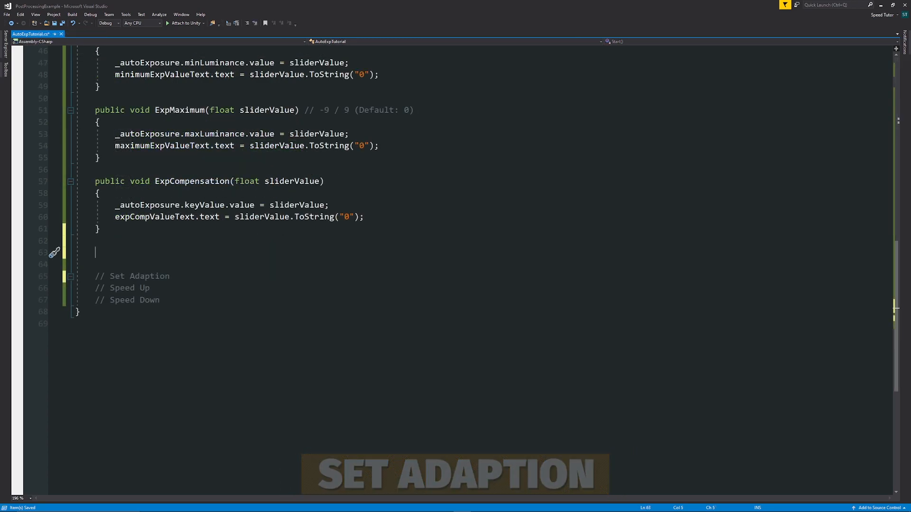
Declare public void SetAdaptionType(int index) with an expanded switch block on index.
type("public")
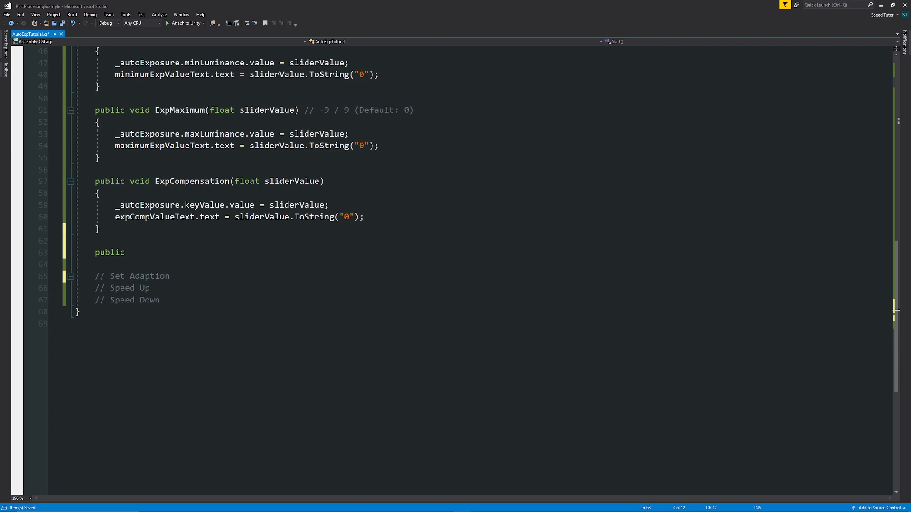
type("void")
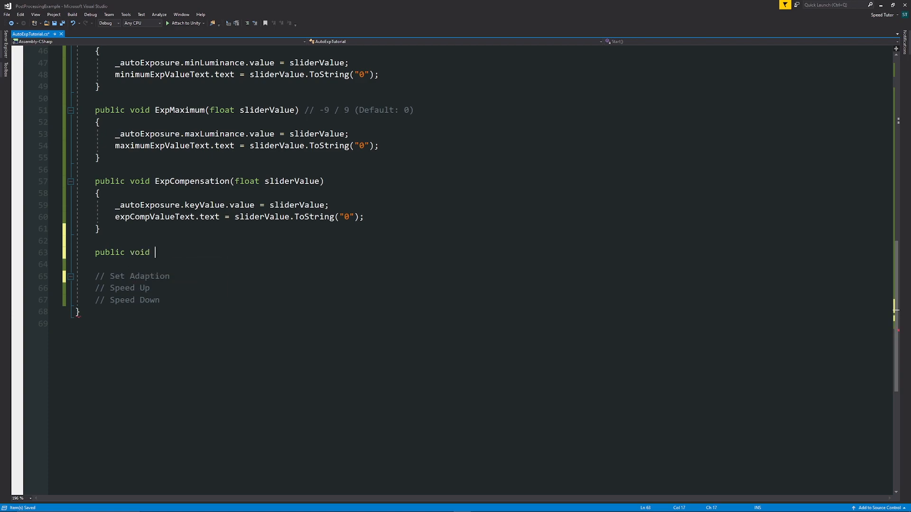
type("SetAdaptionType")
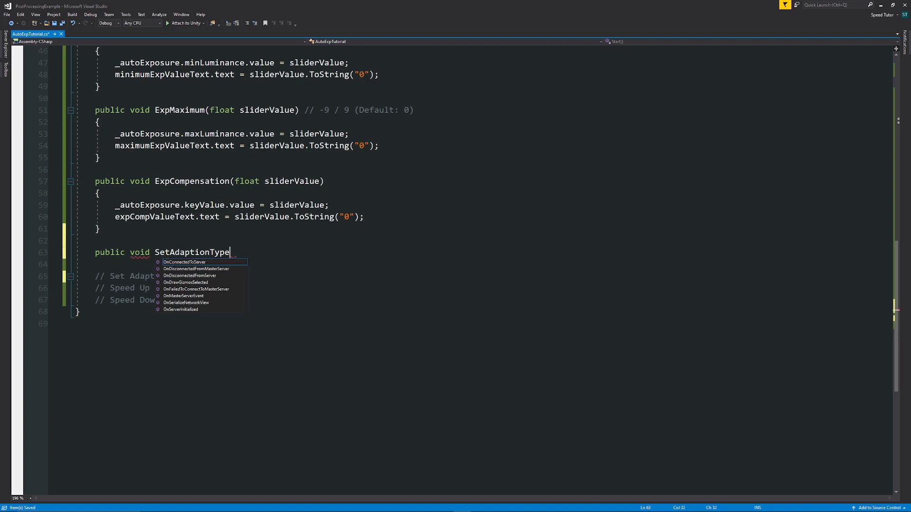
type("(int index)")
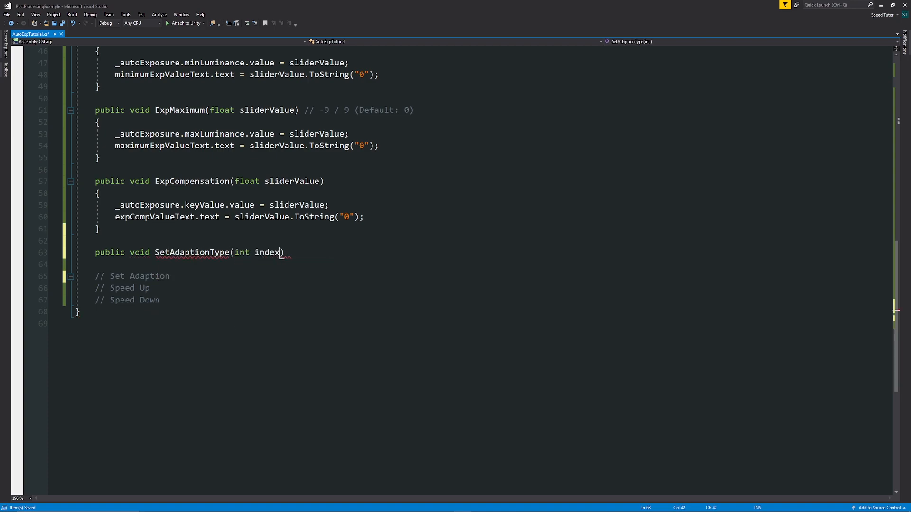
type("sw")
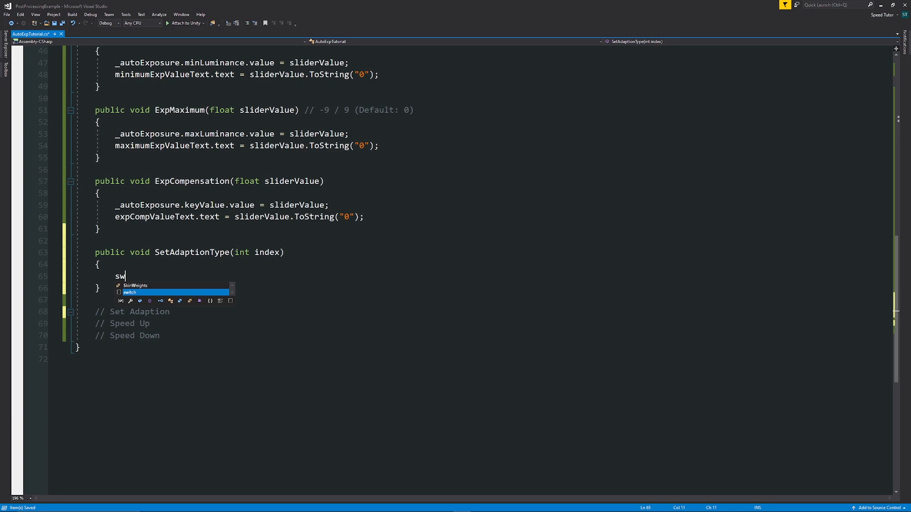
key("Tab")
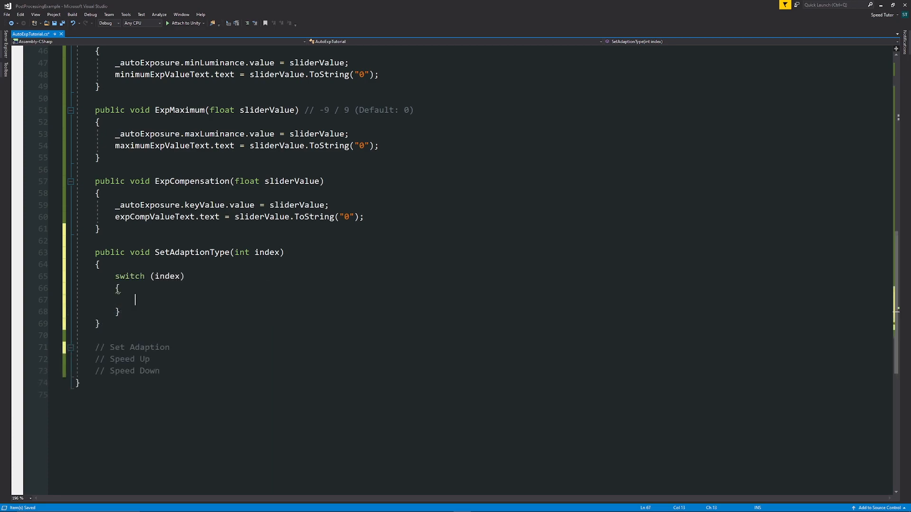
Make case 0 set eyeAdaptation to EyeAdaptation.Progressive and begin case 1's eyeAdaptation assignment.
type("case 0:")
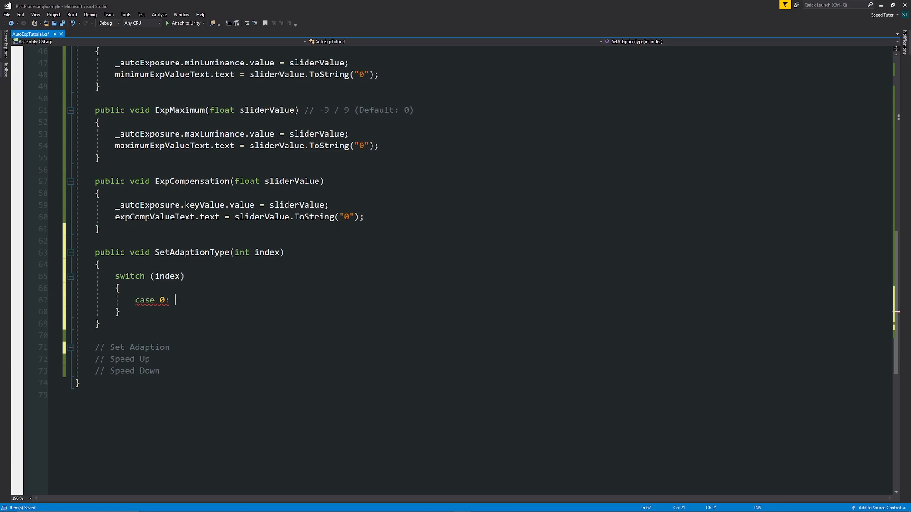
type("_autoExposure.")
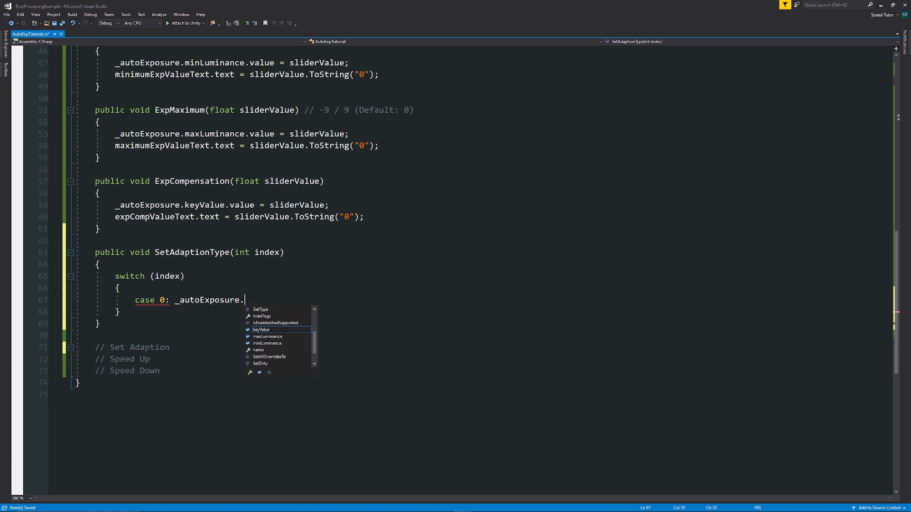
type("eyeAdaptation.value =")
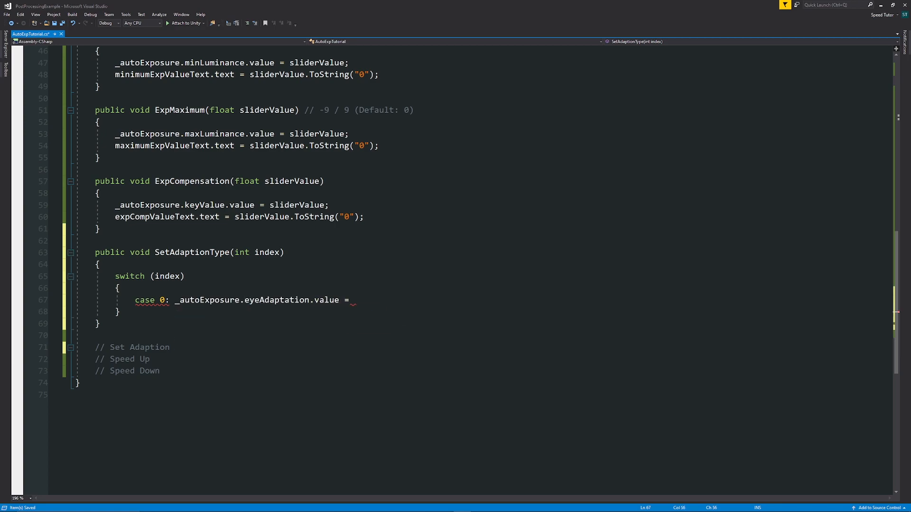
type("eyed")
type("case")
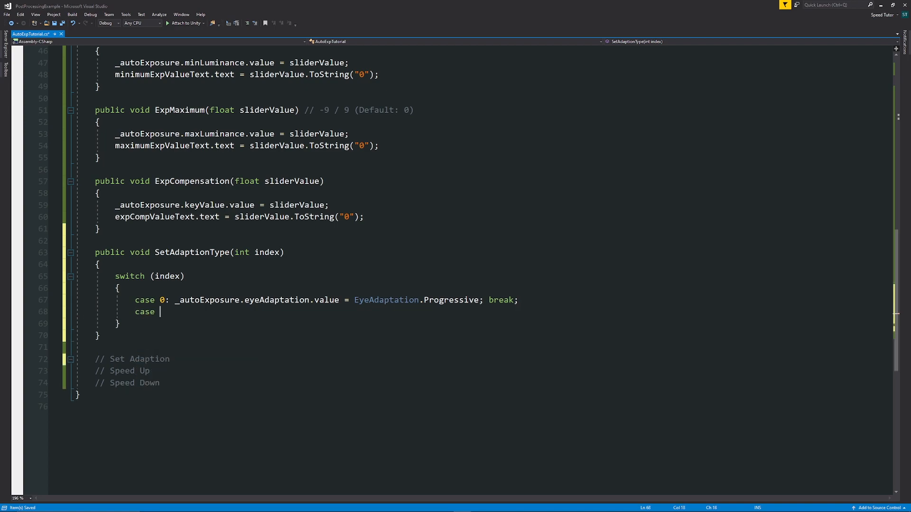
type("1: _autoExposure.")
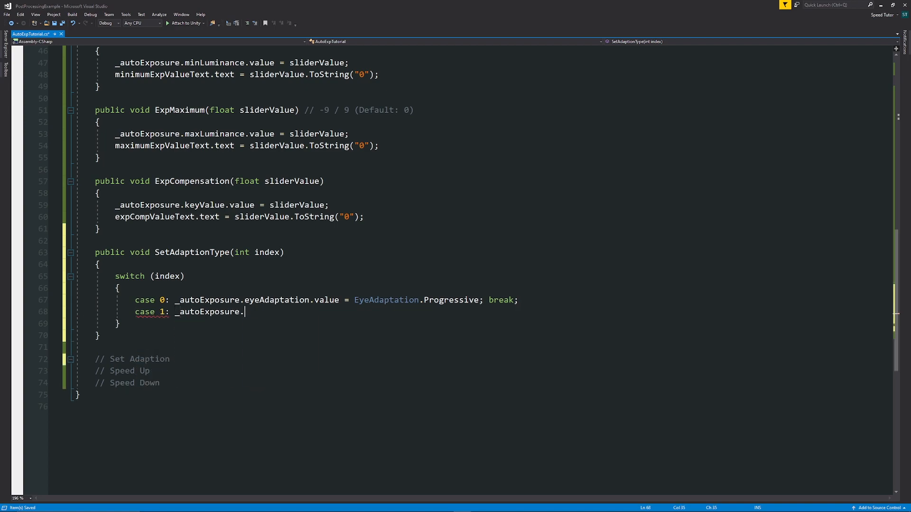
type("eyeAdaptation.value =")
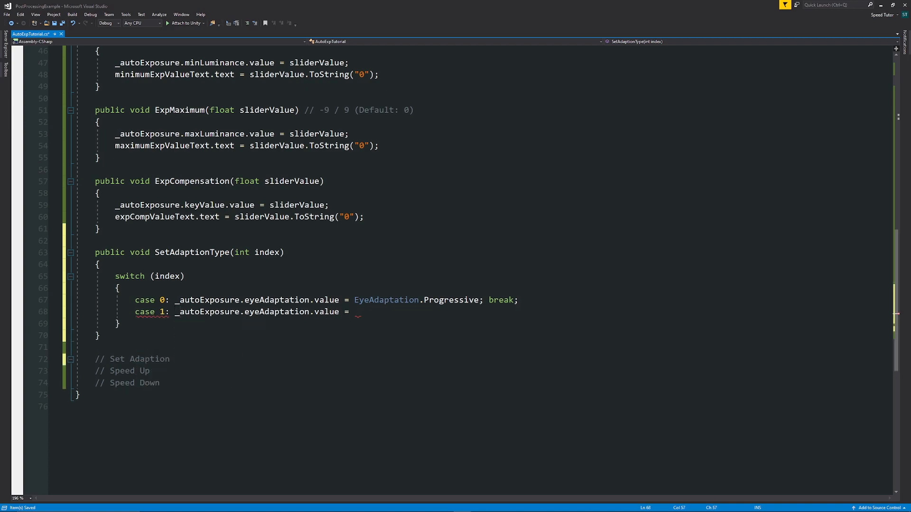
type("EyeAdaptation.Fixed; break;")
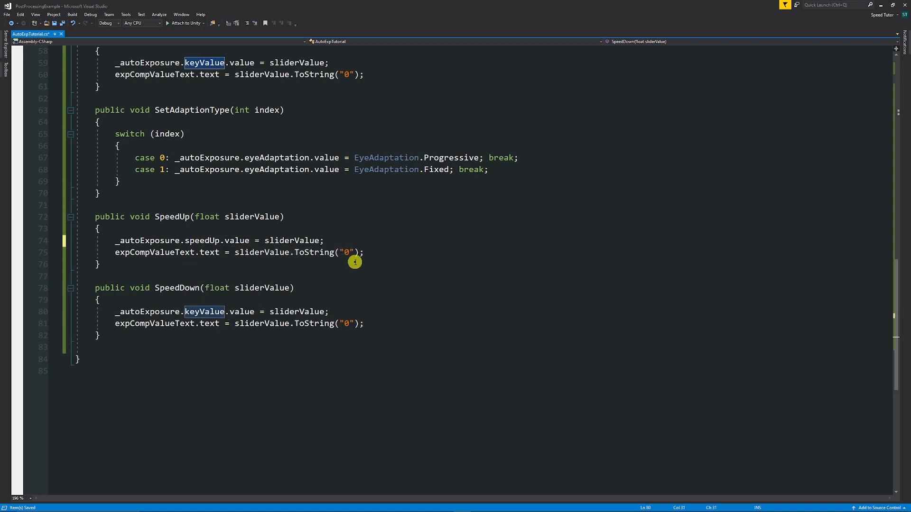
Rename the pasted copy to use speedDown for the SpeedDown method.
type("speedDown")
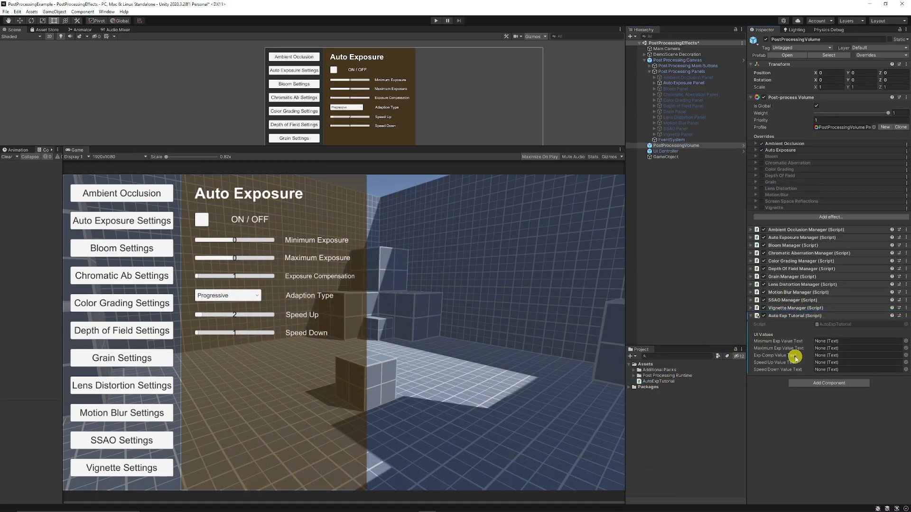
mouse_move(807, 324)
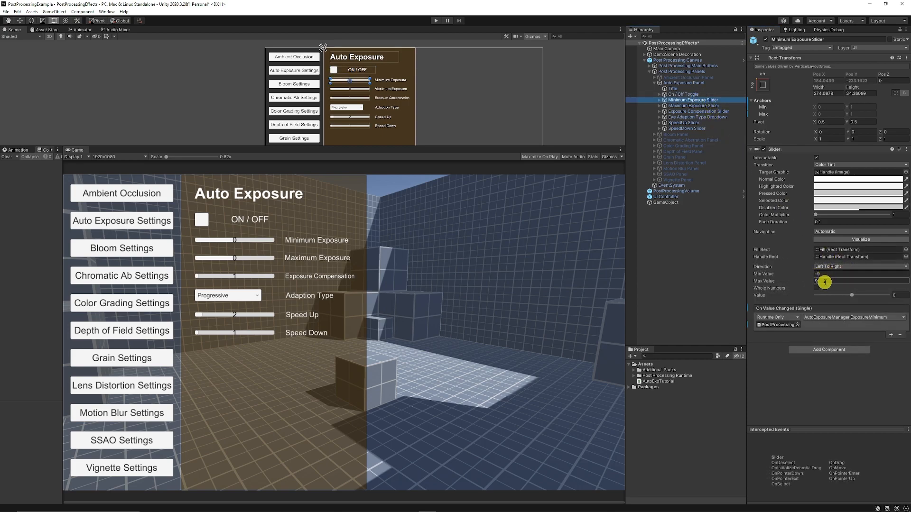
Wire the Minimum Exposure Slider to AutoExpTutorial.ExpMinimum, then select the Eye Adaptation Type Dropdown.
left_click_drag(824, 282, 866, 296)
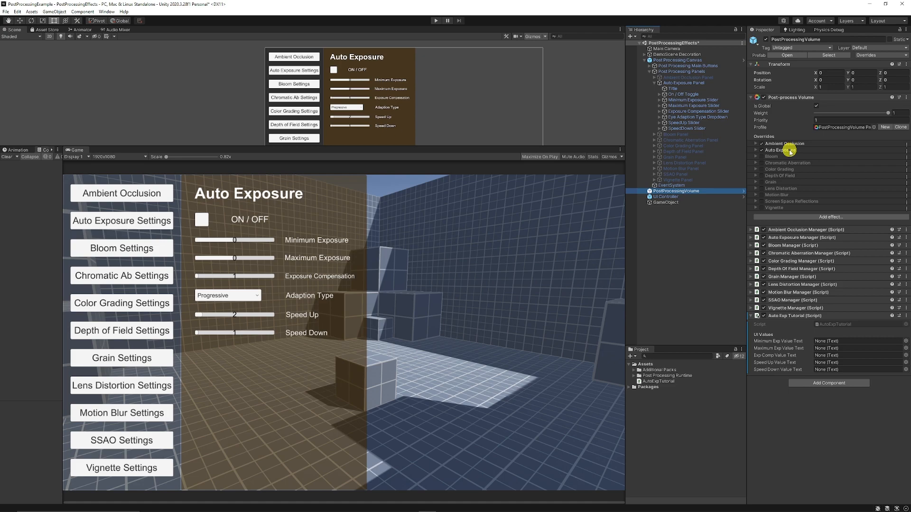
left_click(756, 150)
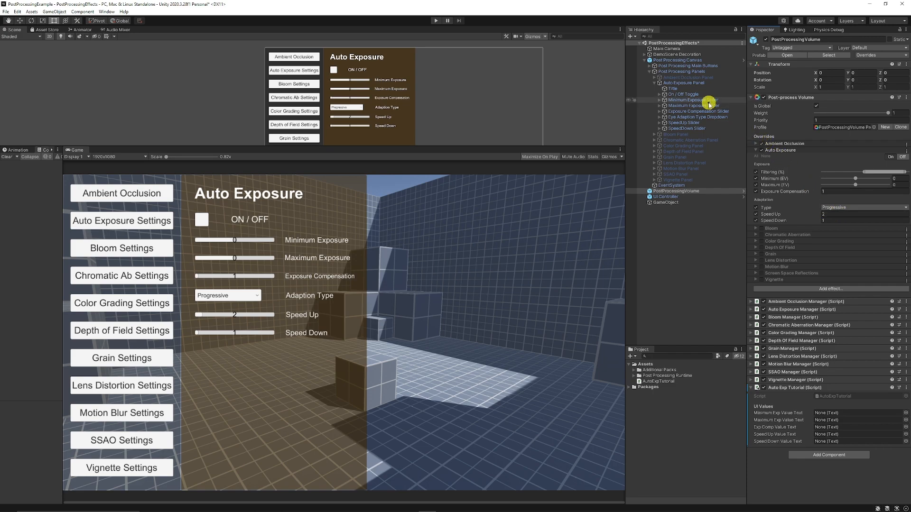
left_click(690, 99)
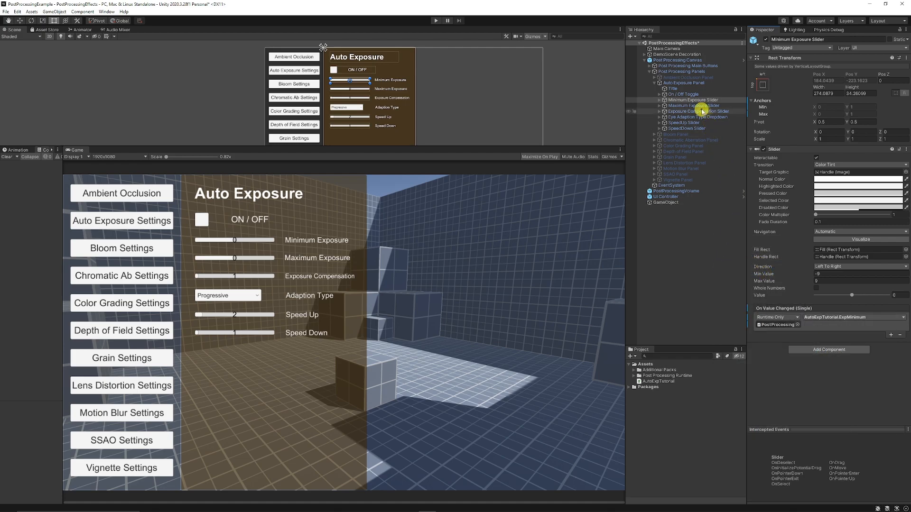
left_click(698, 111)
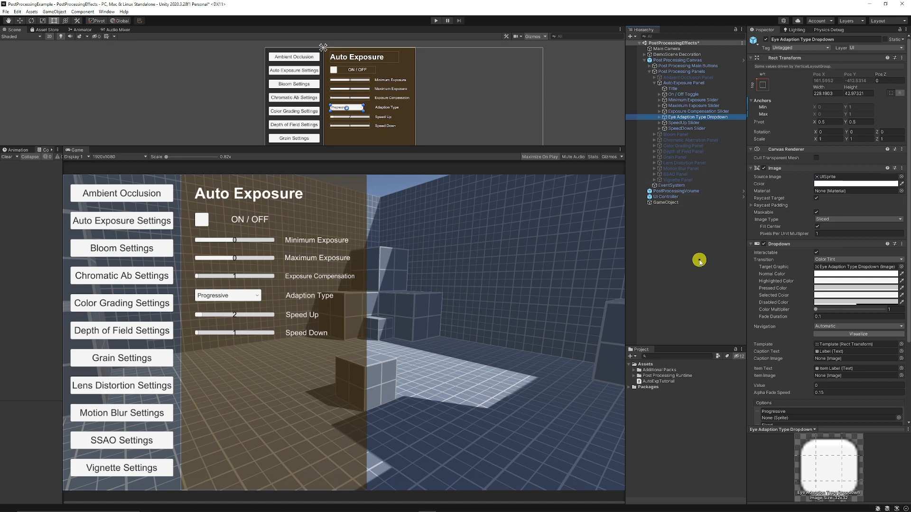
Set the dropdown's On Value Changed to SetAdaptionType and add a second option named Fixed.
scroll("down", 3)
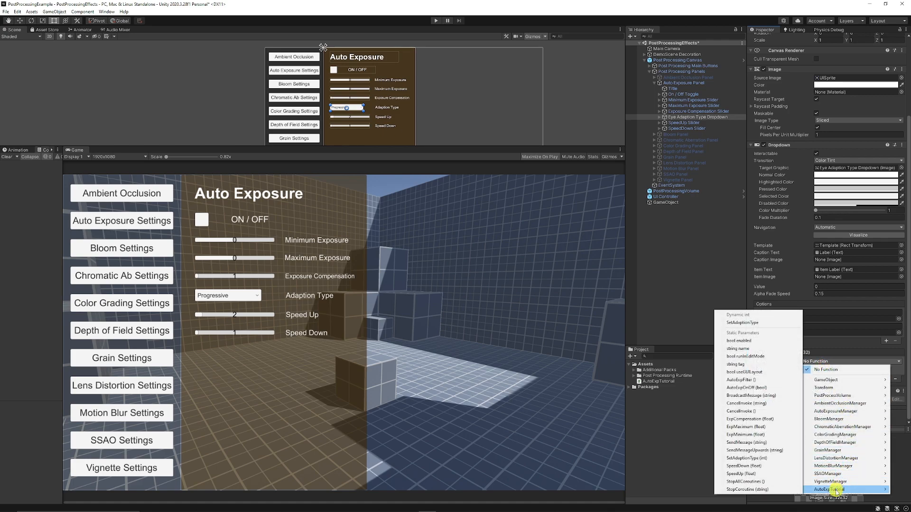
left_click(833, 489)
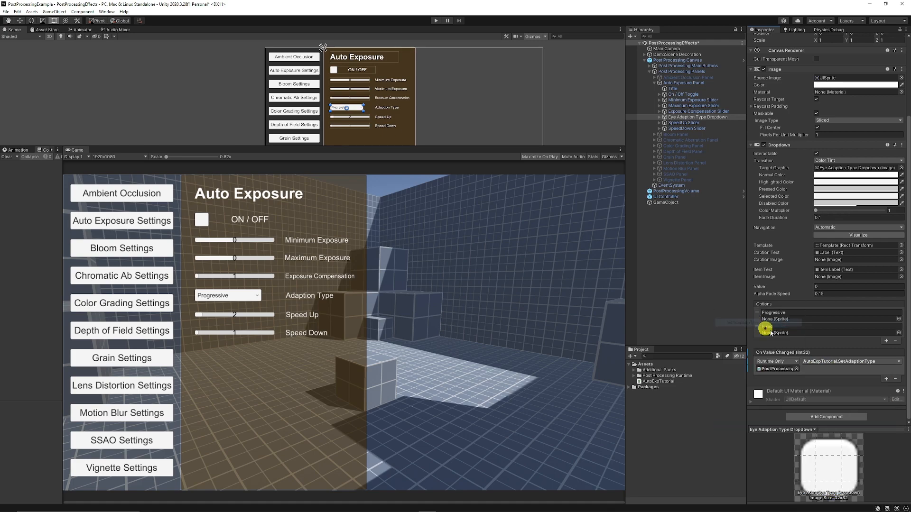
left_click(887, 341)
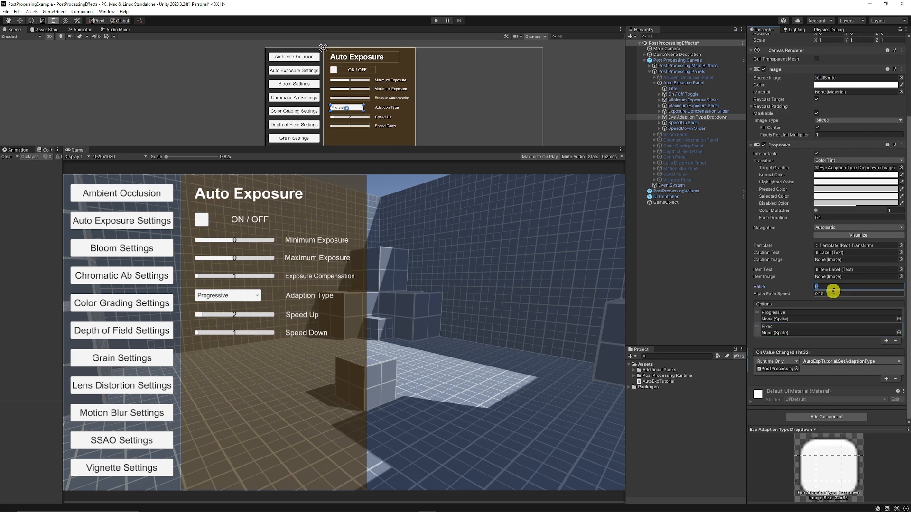
left_click(228, 295)
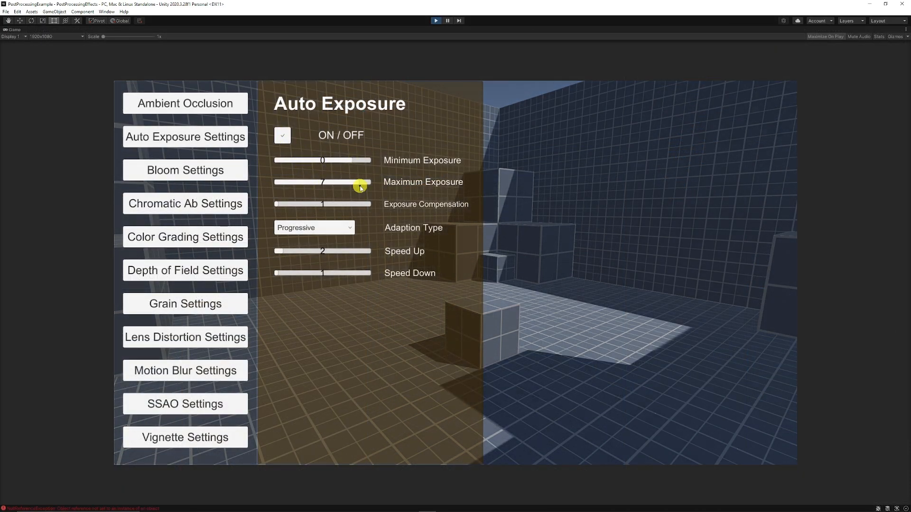
In Play mode choose Fixed adaptation and move the maximum exposure slider to about 3.
left_click(314, 227)
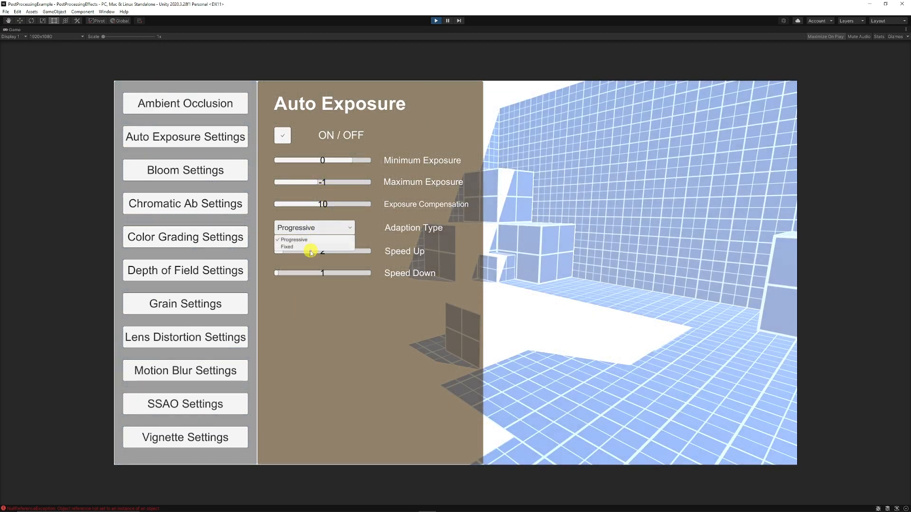
left_click(315, 240)
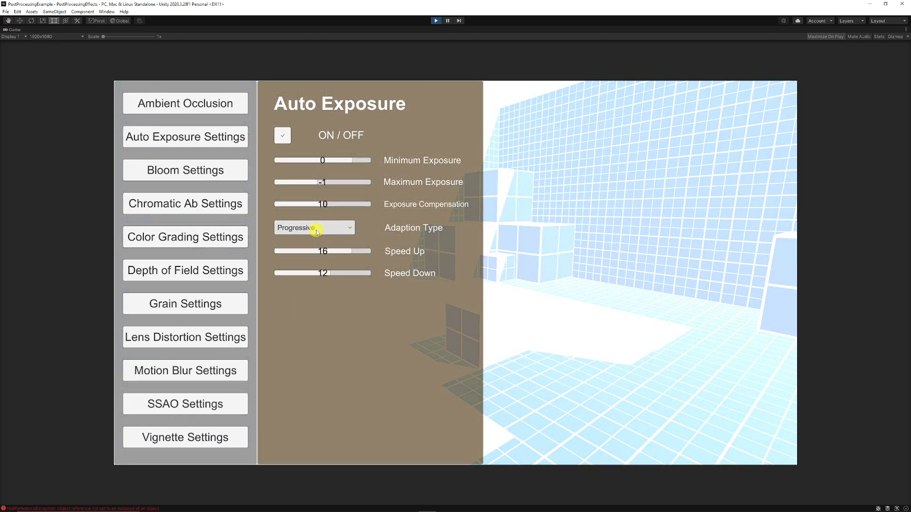
left_click(314, 226)
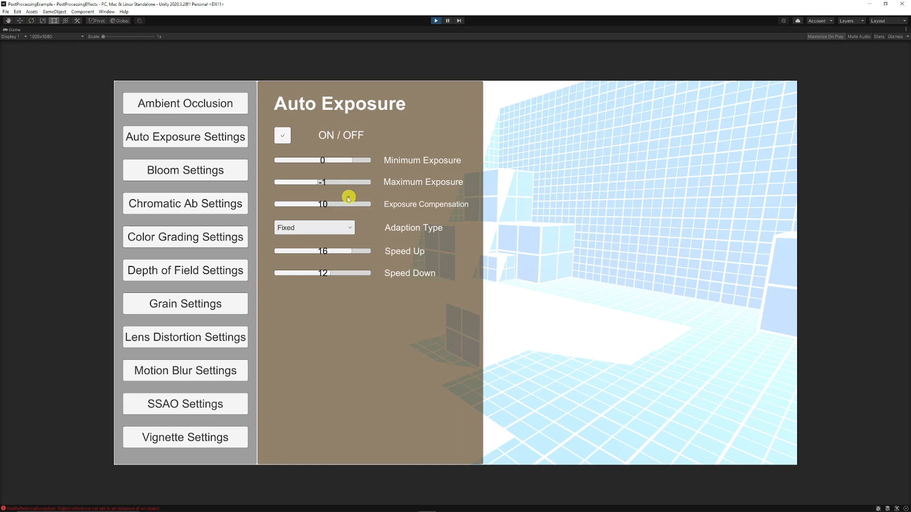
left_click_drag(348, 198, 342, 182)
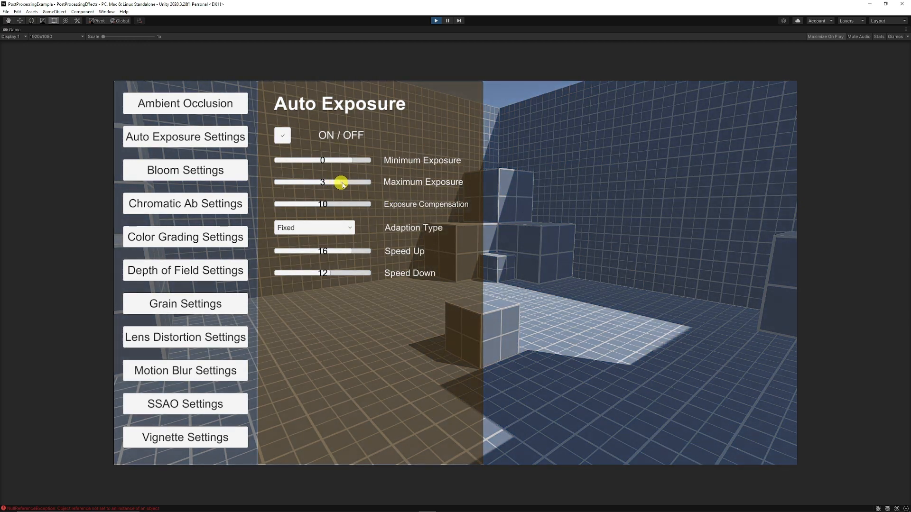
left_click_drag(342, 183, 336, 182)
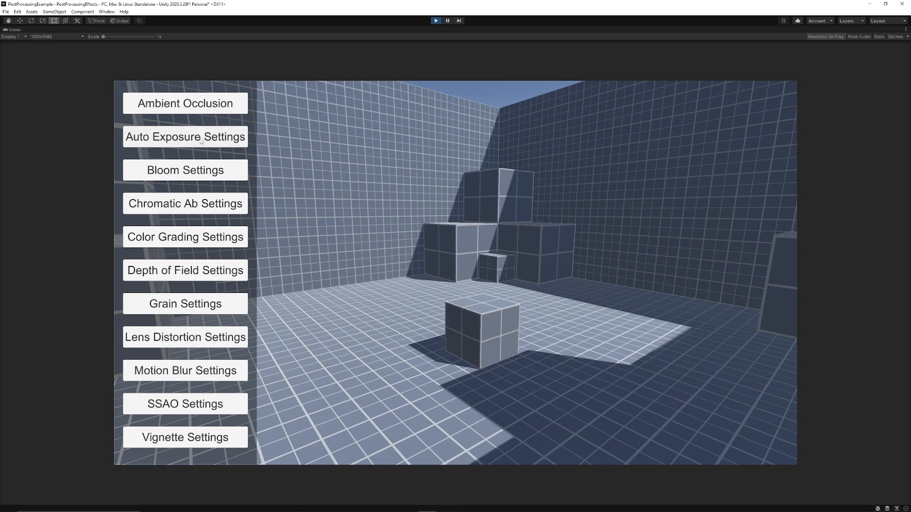
In Ambient Occlusion raise intensity to 4 and set quality to Ultra.
left_click(185, 104)
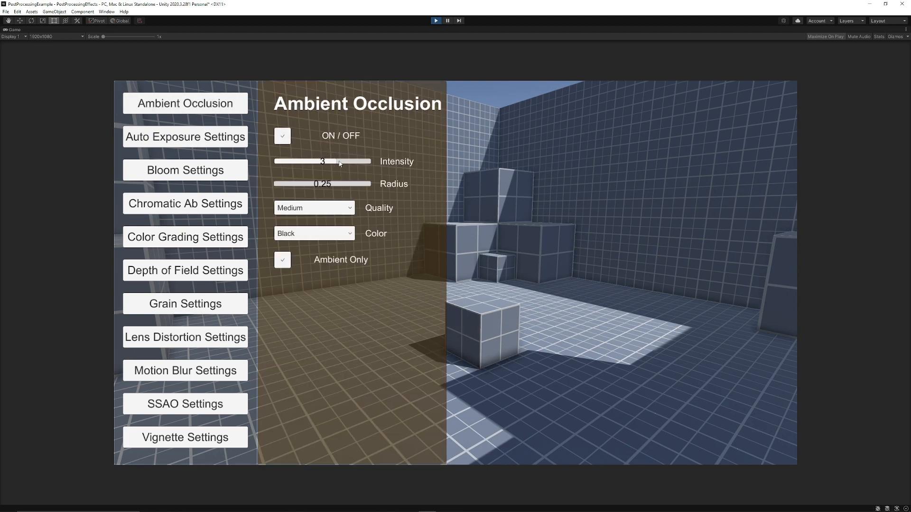
left_click_drag(341, 161, 369, 161)
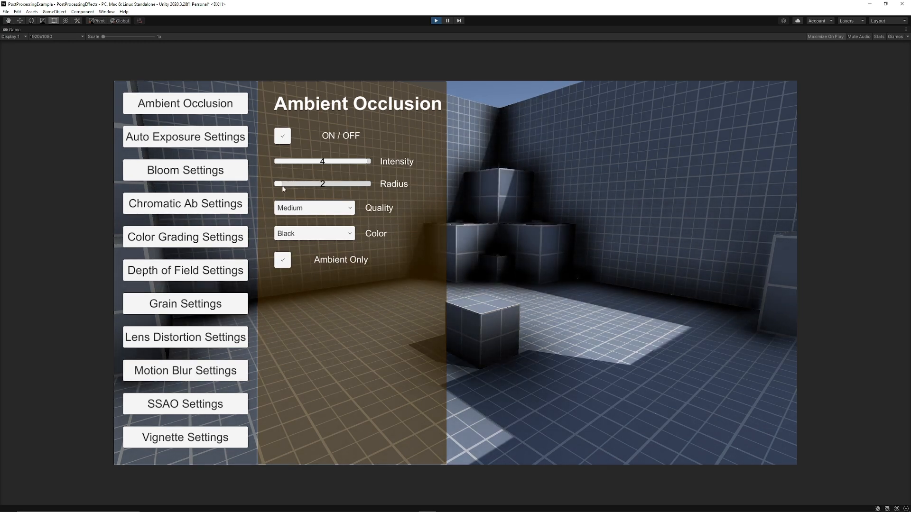
left_click(314, 207)
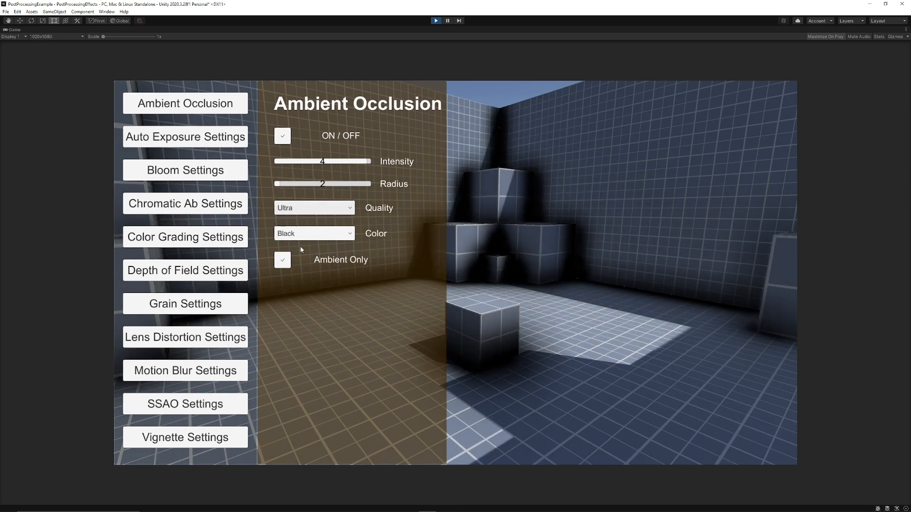
left_click(314, 233)
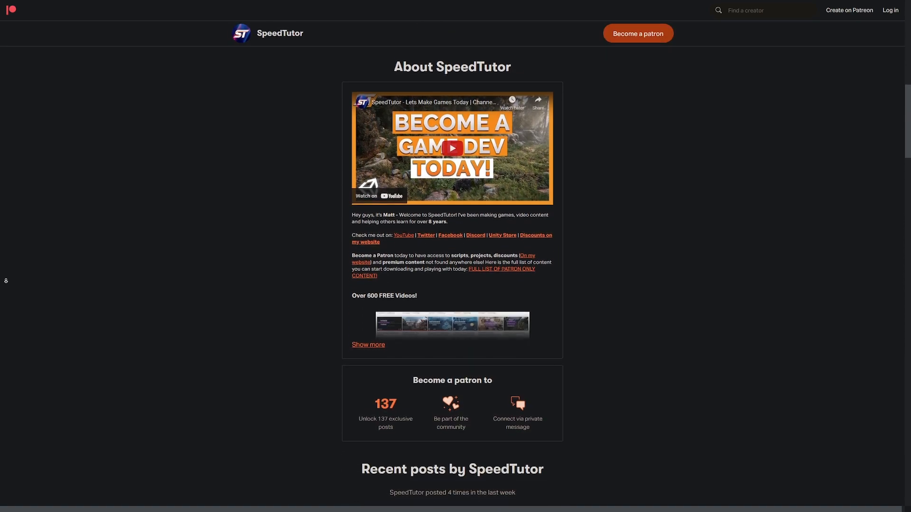
Scroll down the SpeedTutor Patreon page through the recent locked posts, including Falling Leaves Particle entries.
scroll("down", 3)
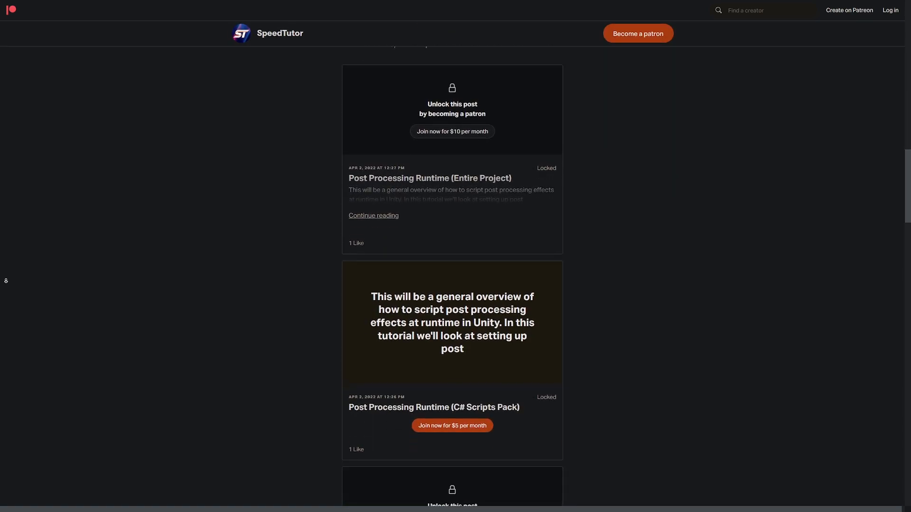
scroll("down", 3)
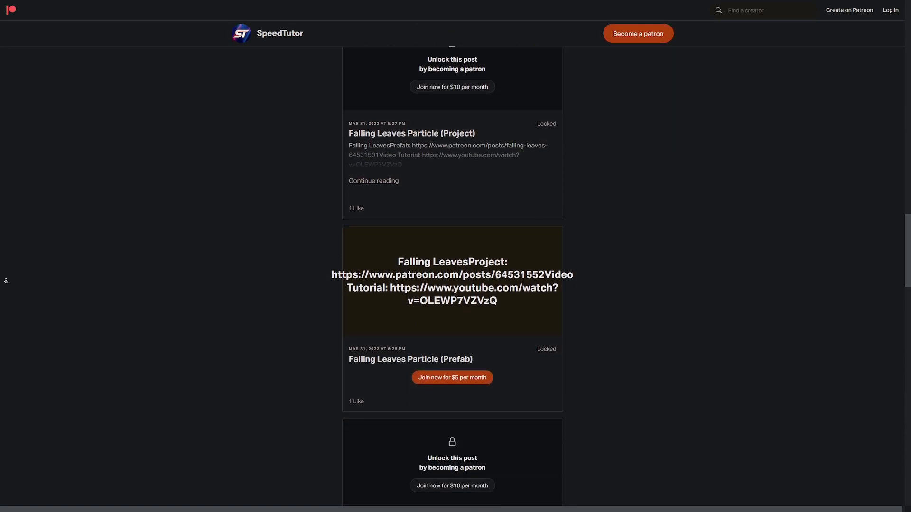
scroll("down", 3)
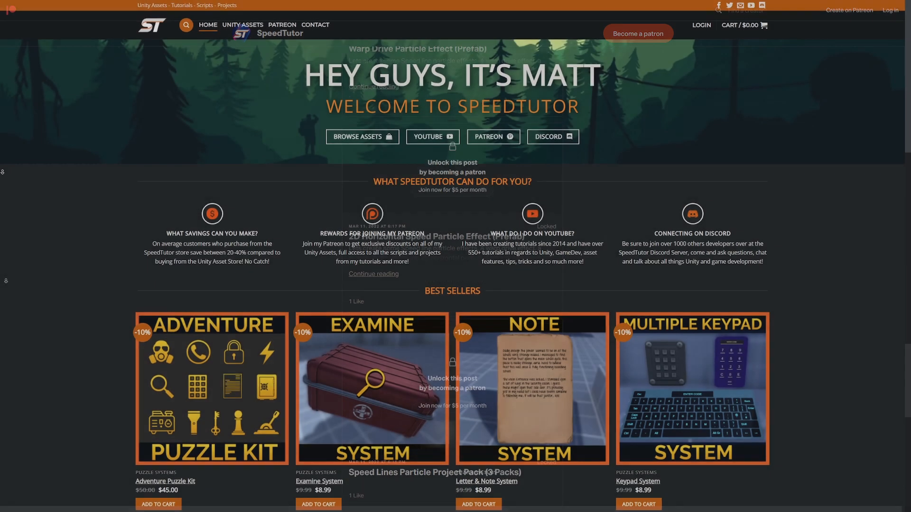
Scroll the SpeedTutor homepage past Best Sellers into the Unity Assets – Puzzle Systems listings.
scroll("down", 3)
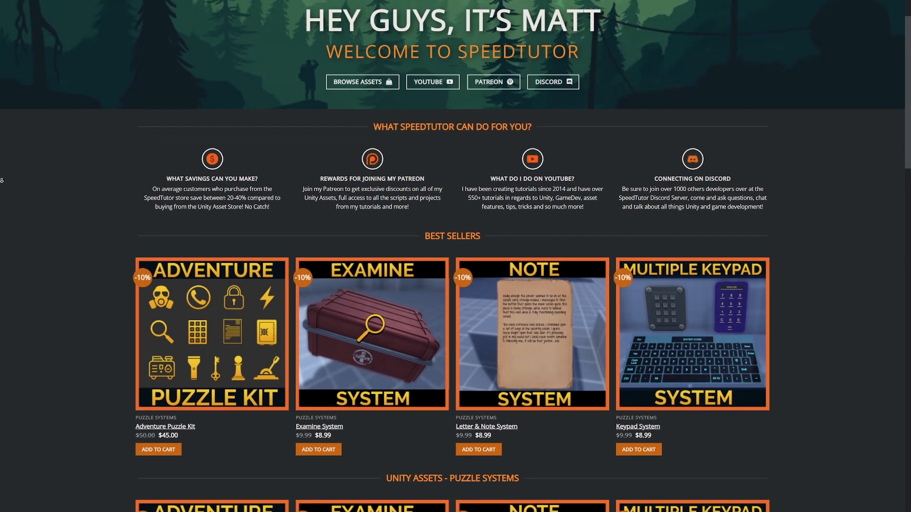
scroll("down", 3)
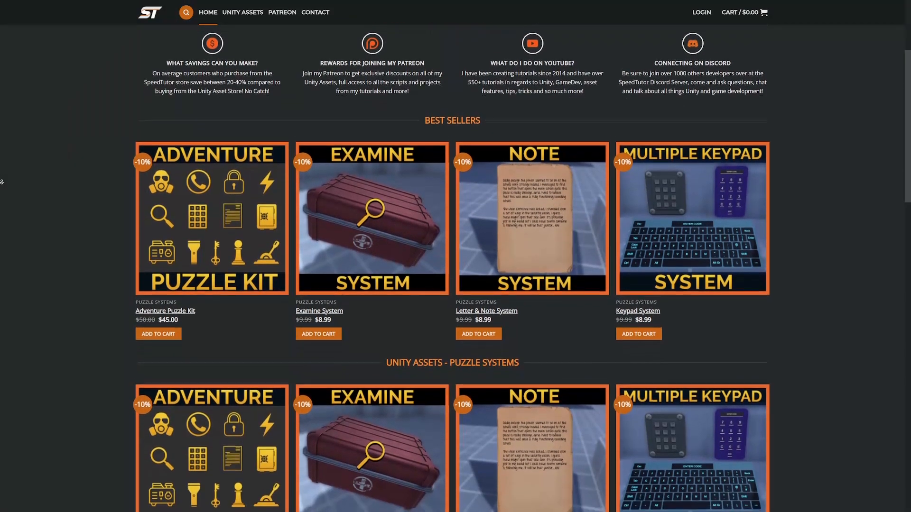
scroll("down", 3)
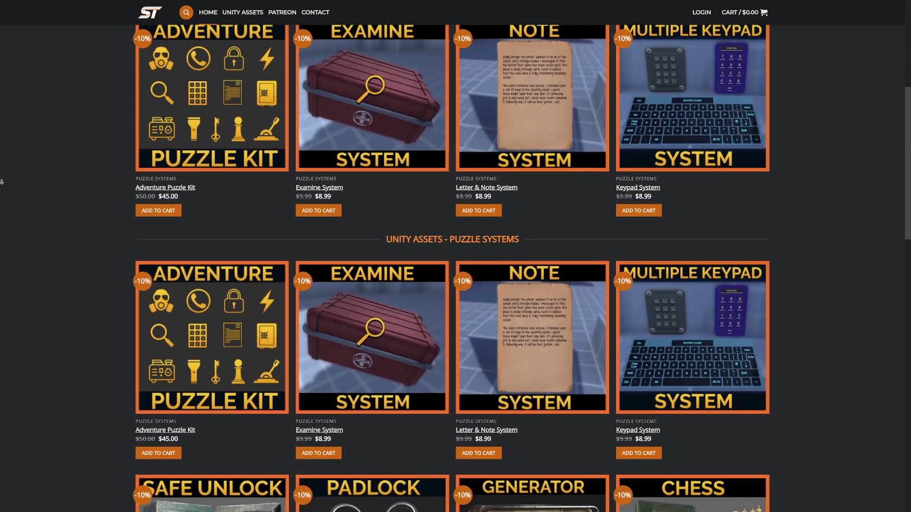